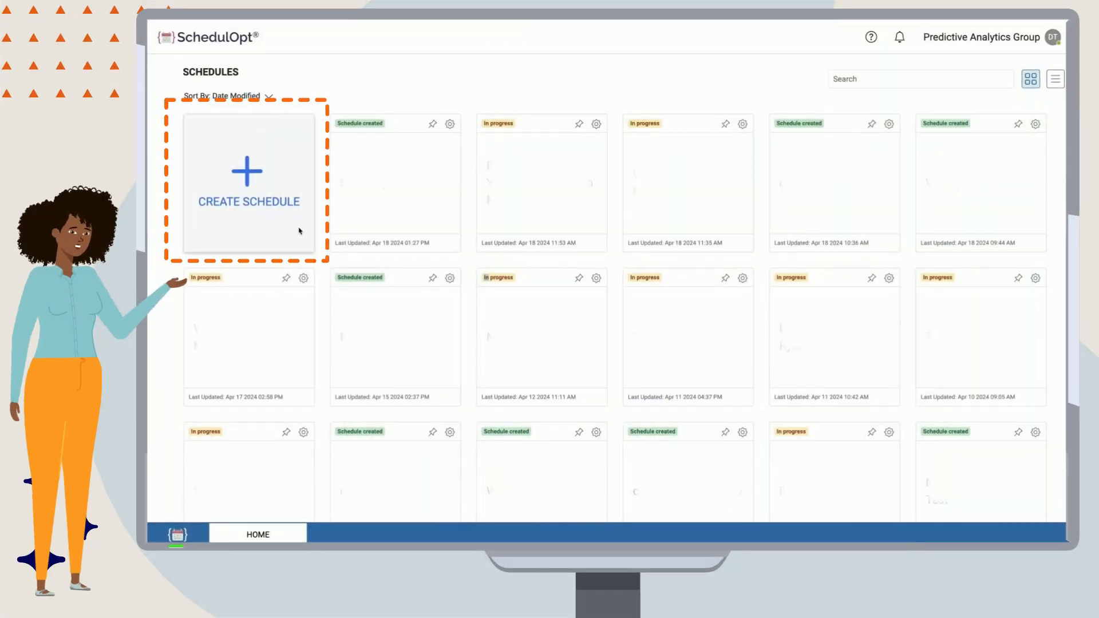
Create a new schedule named '2024 Championship' and confirm adding it.
click(249, 182)
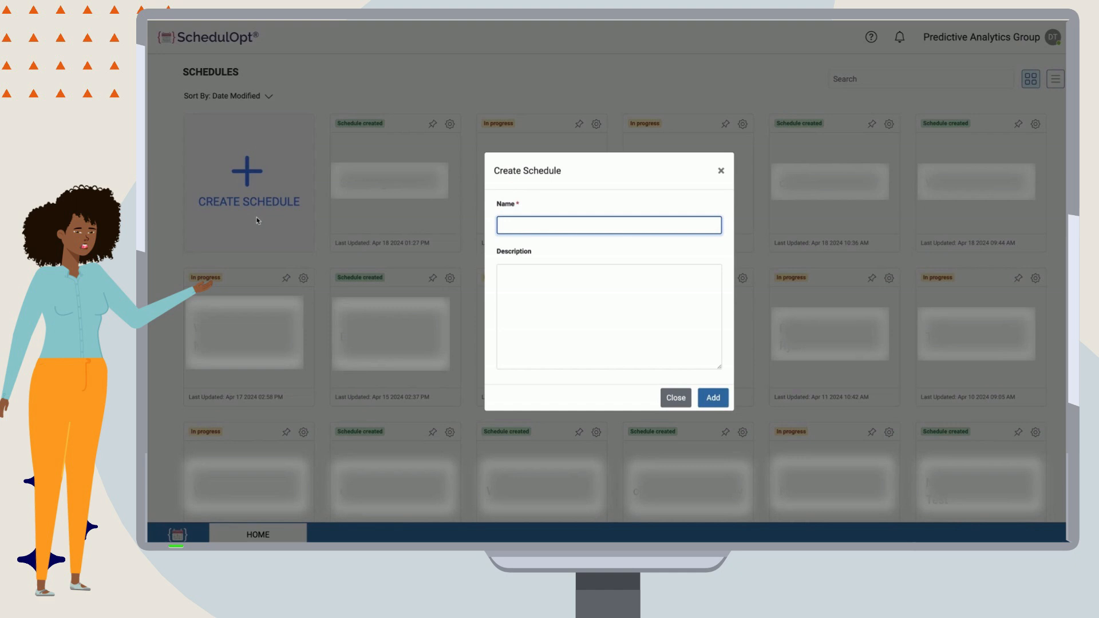
text(2024 Champ)
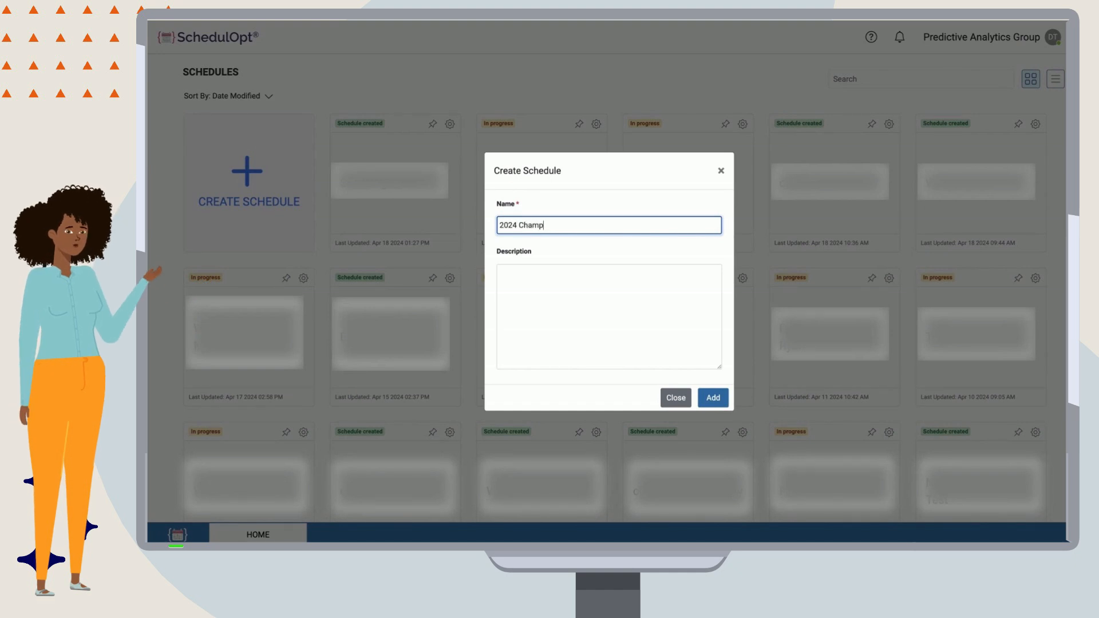
text(ionship)
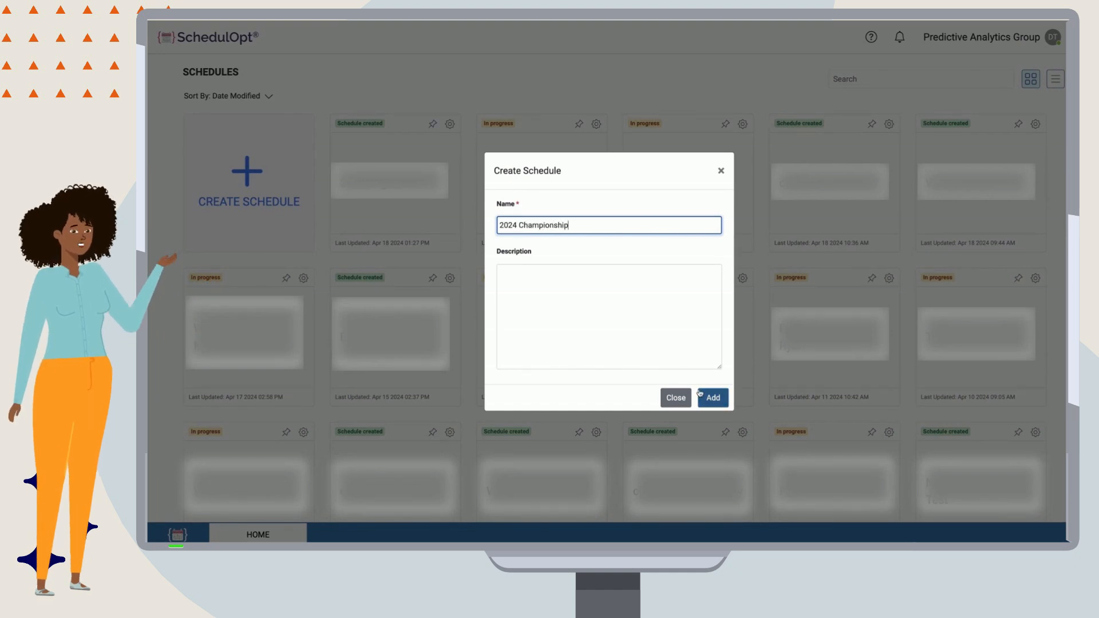
click(712, 397)
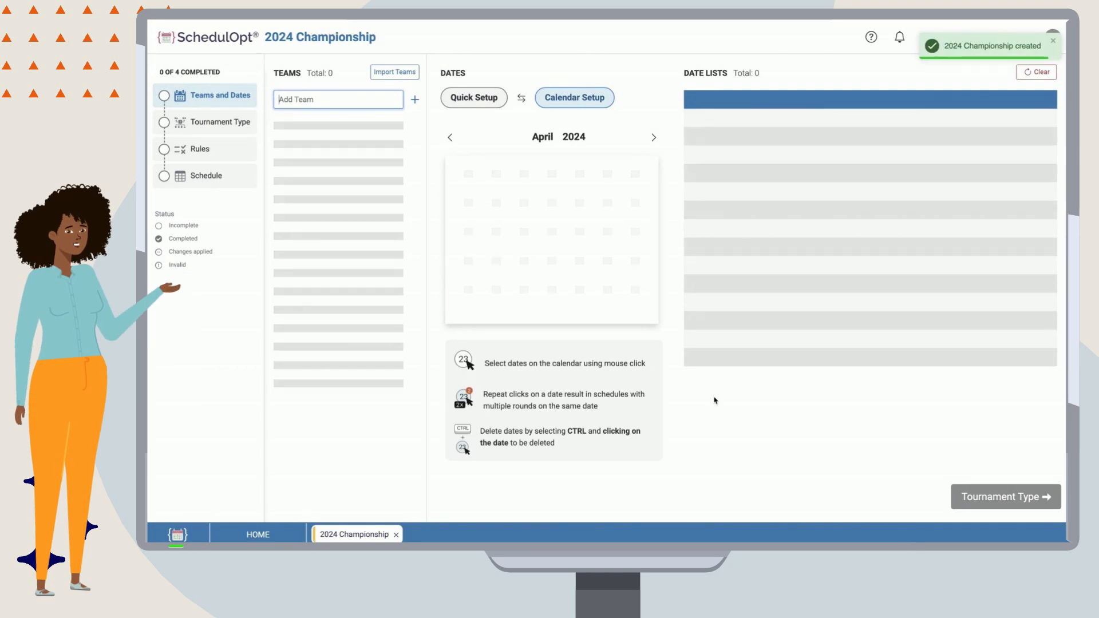
Add Scottsdale, Redmond and Thousand oaks to the team list.
click(574, 97)
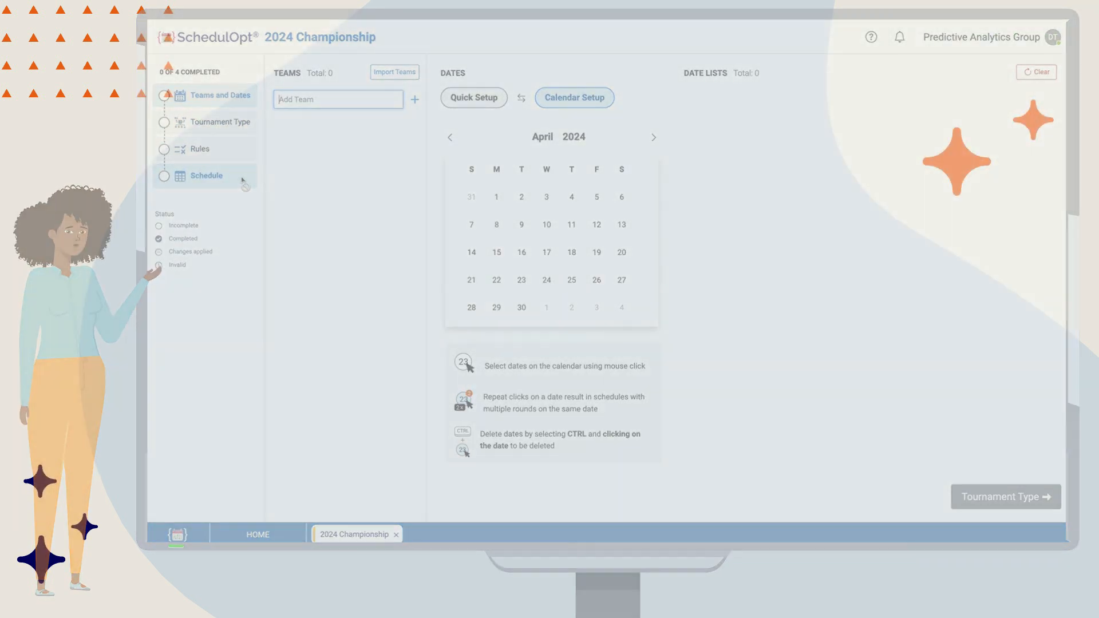
text(Scott)
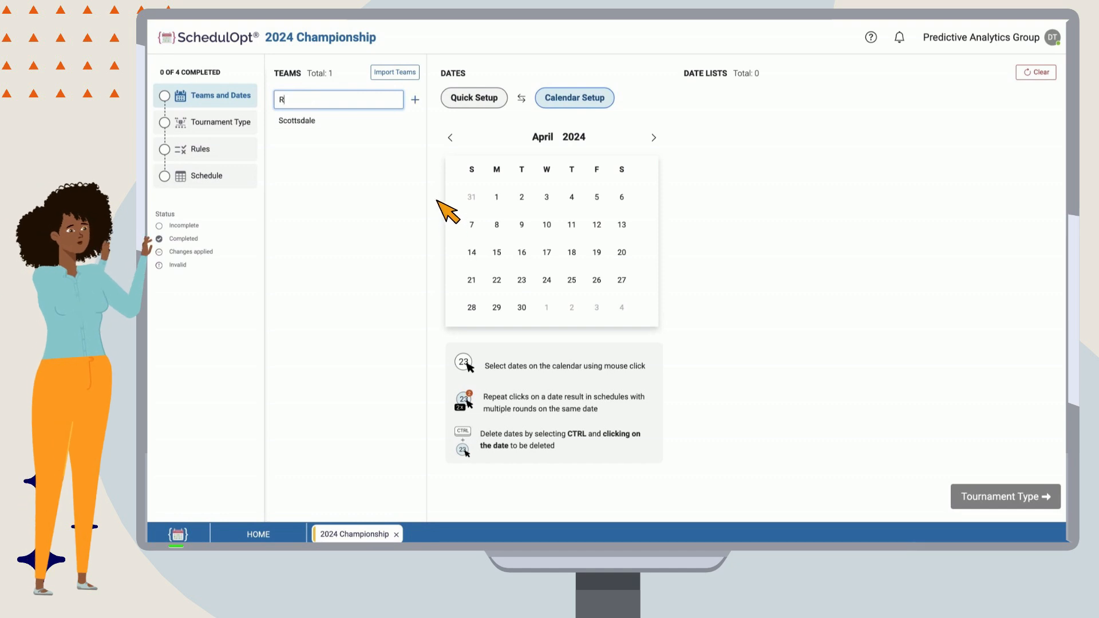
text(edmond)
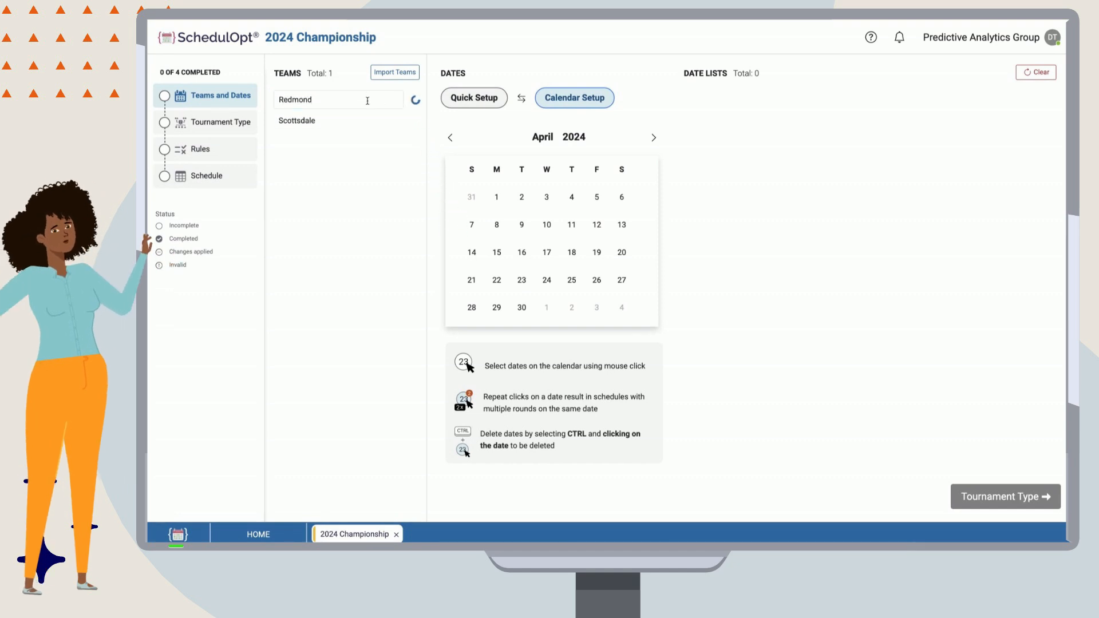
text(Thousand oak)
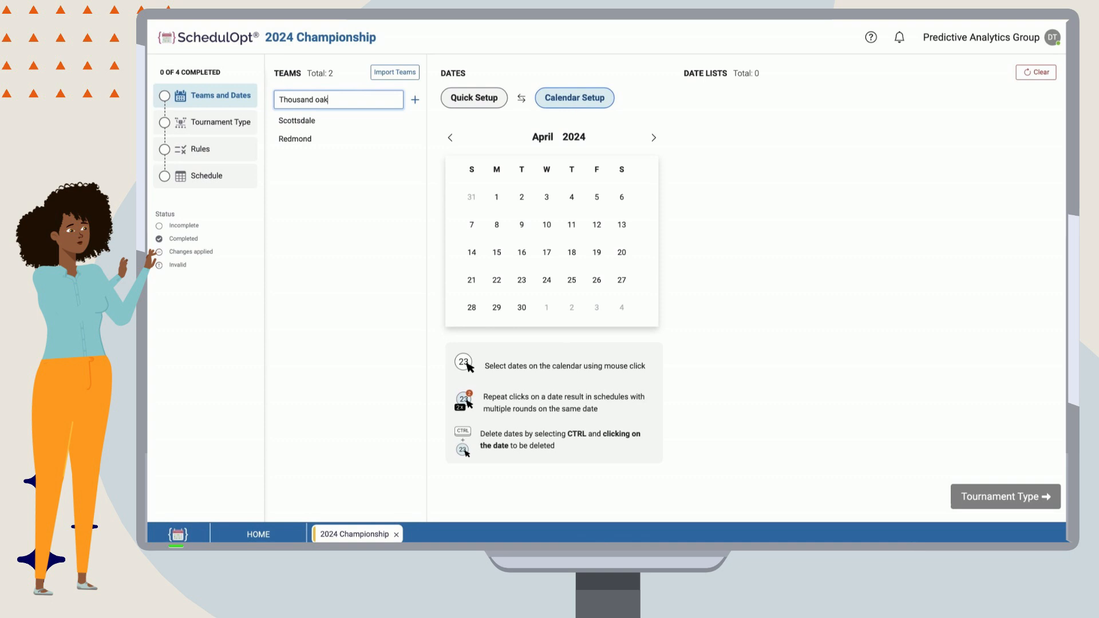
click(415, 98)
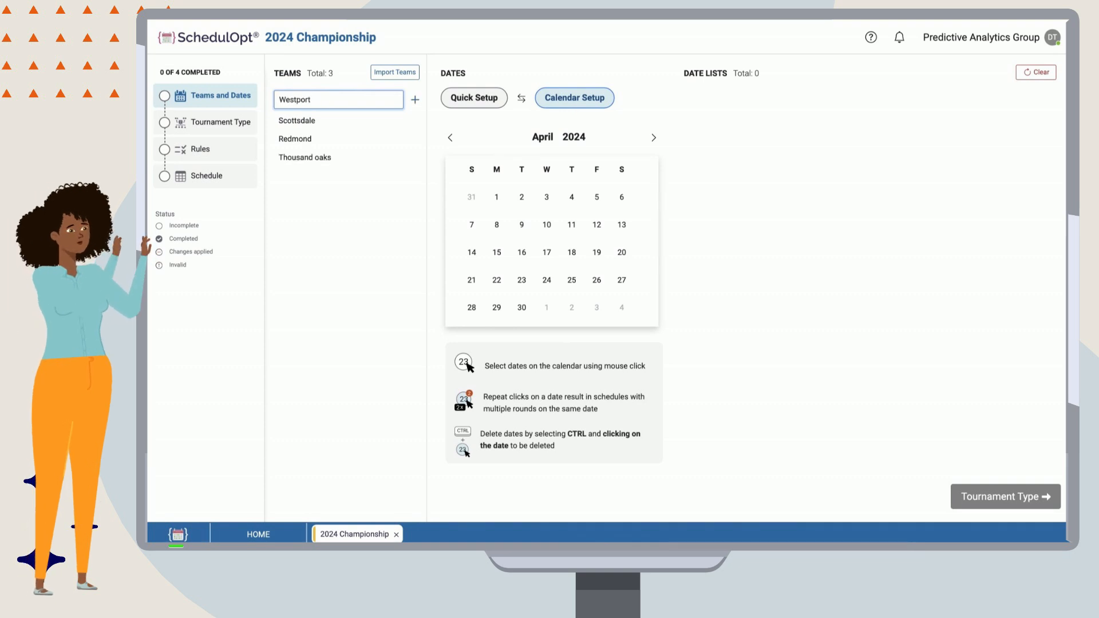
Add Westport through Coral Springs and Riverview, completing the eight-team list.
click(414, 98)
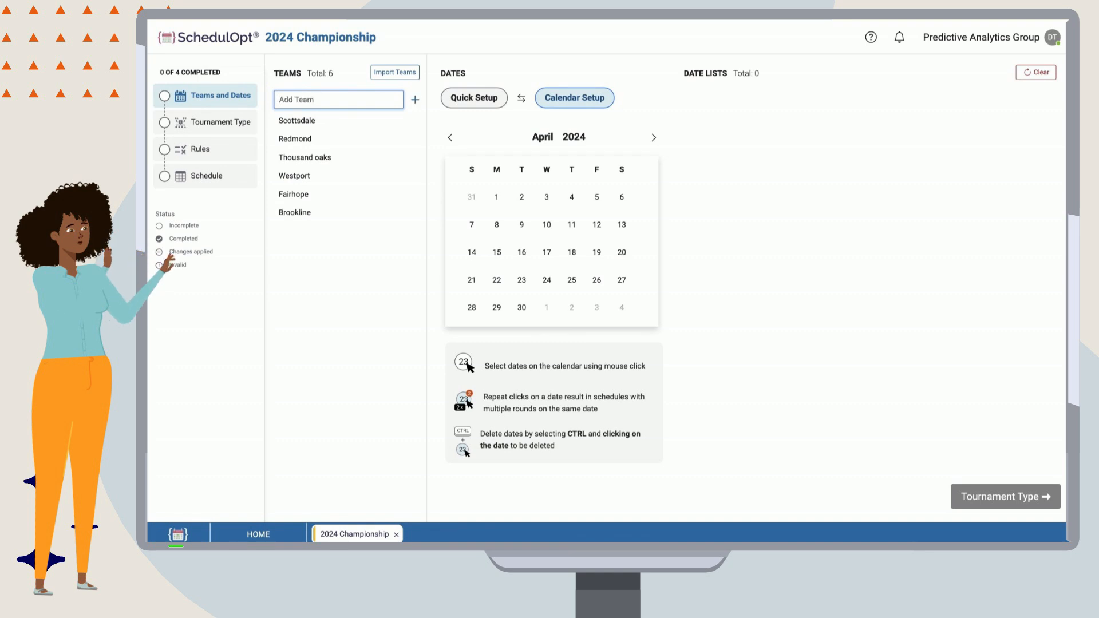
text(Coral Springs)
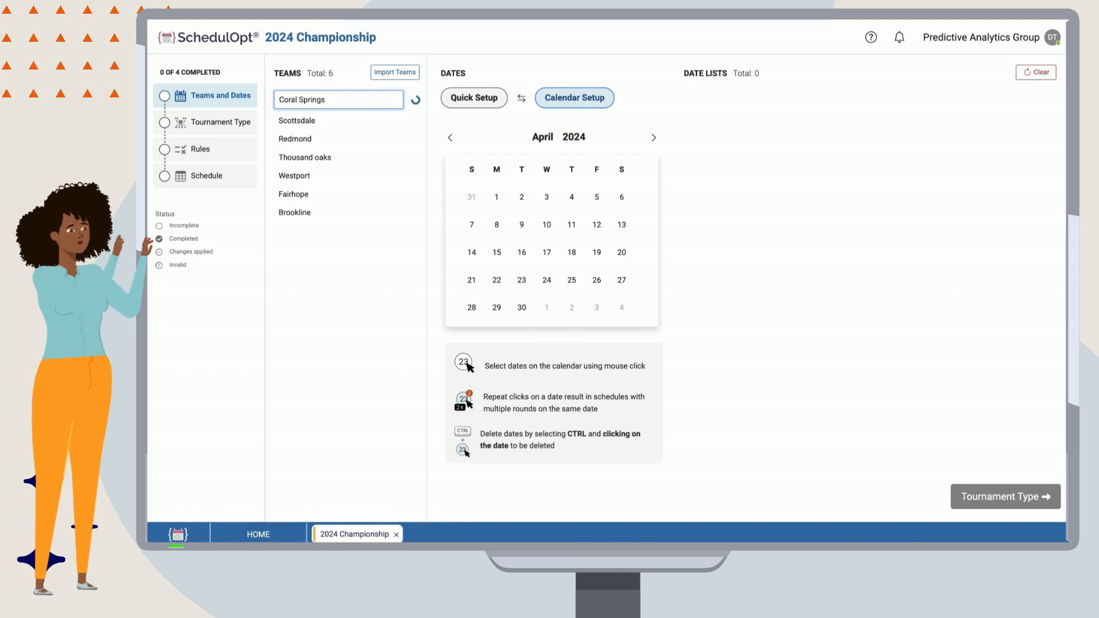
click(415, 100)
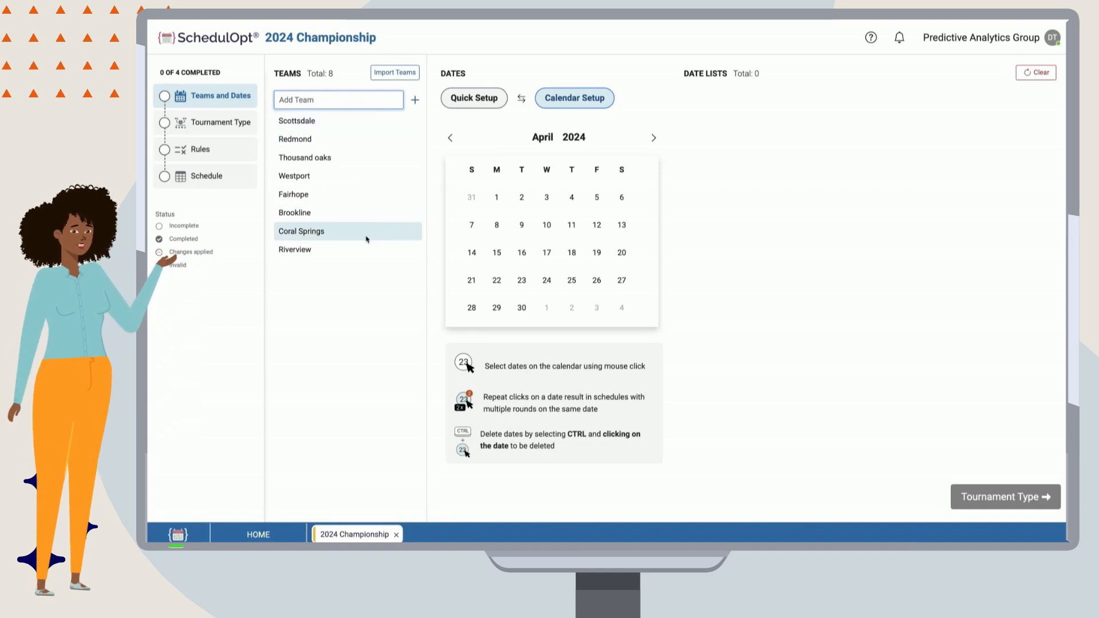
Choose the April 2024 Saturdays (6, 13, 20, 27) as the first match dates.
click(620, 252)
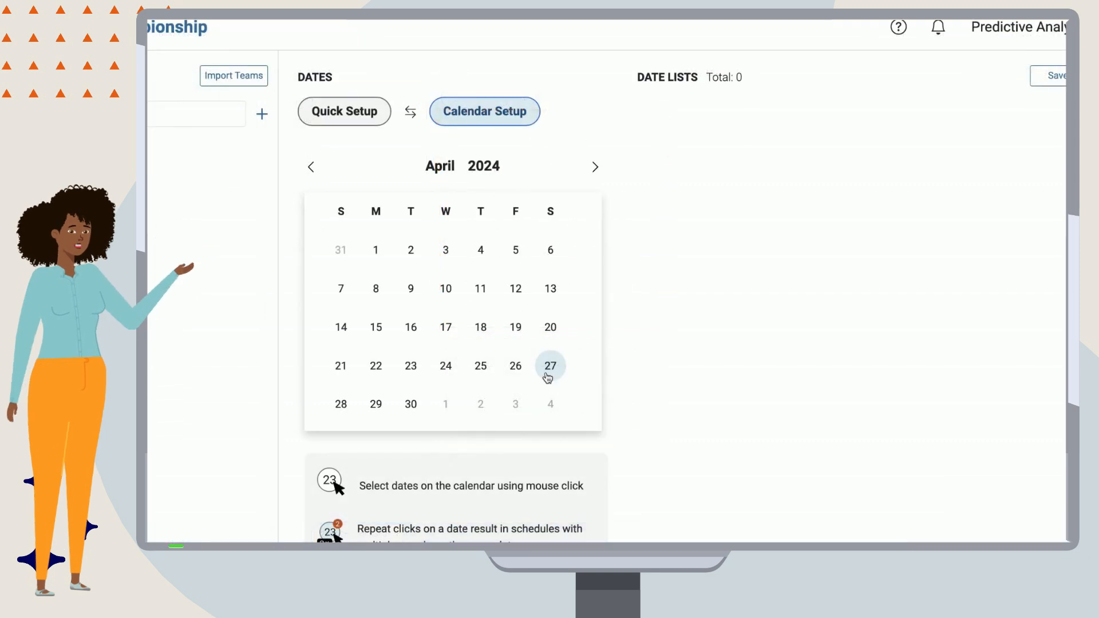
click(343, 112)
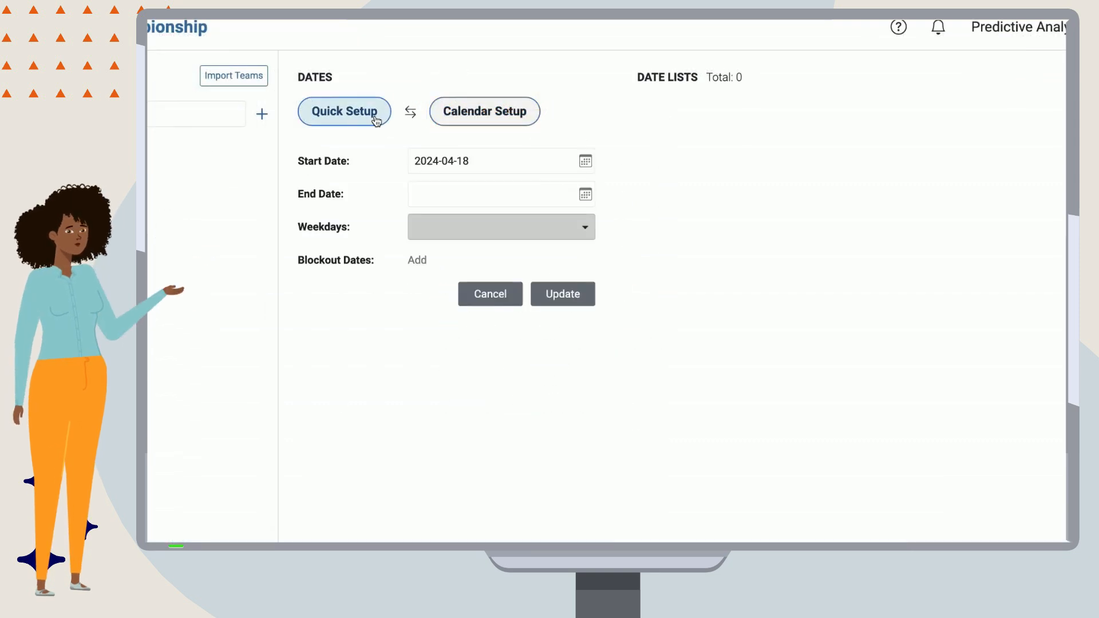
click(500, 161)
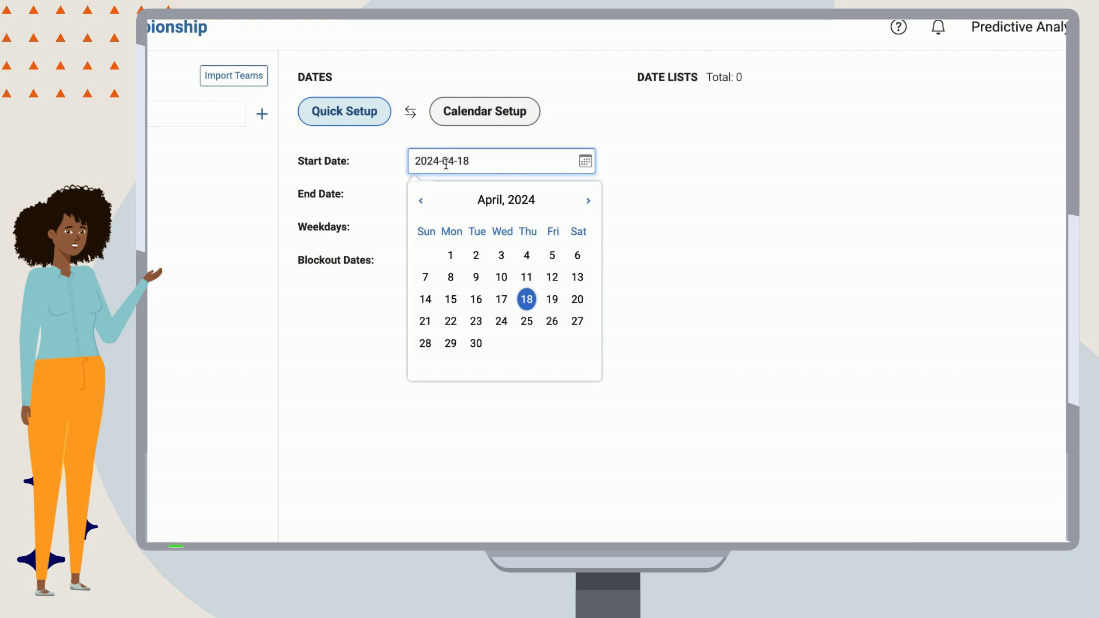
click(527, 299)
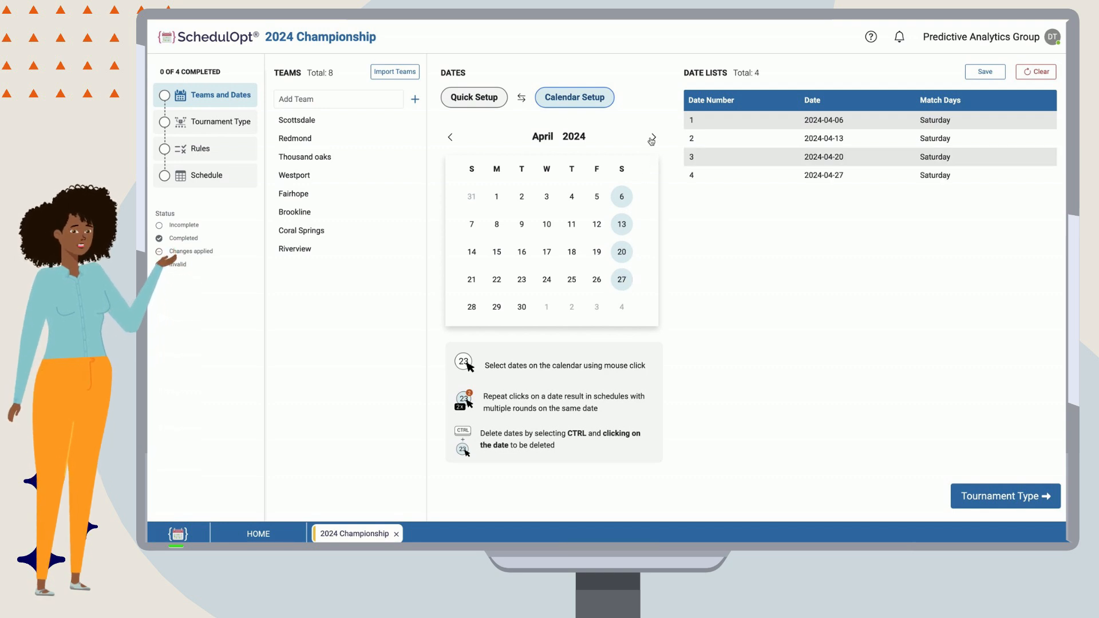
Add May 4, 11 and 18 as match dates, removing the mistakenly added 25 May.
click(651, 136)
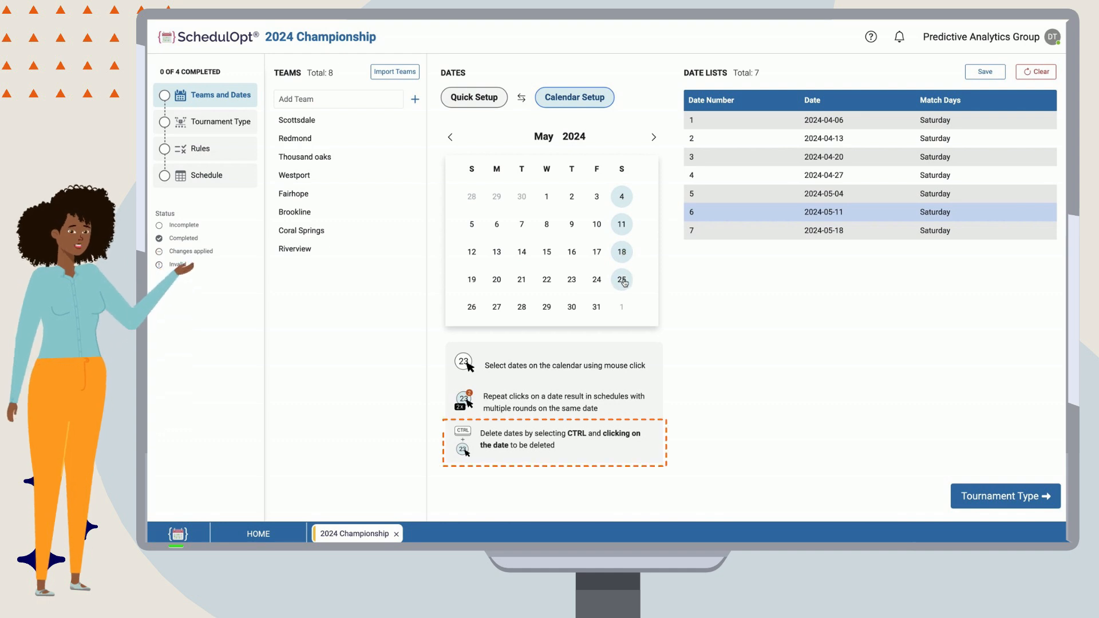
click(620, 280)
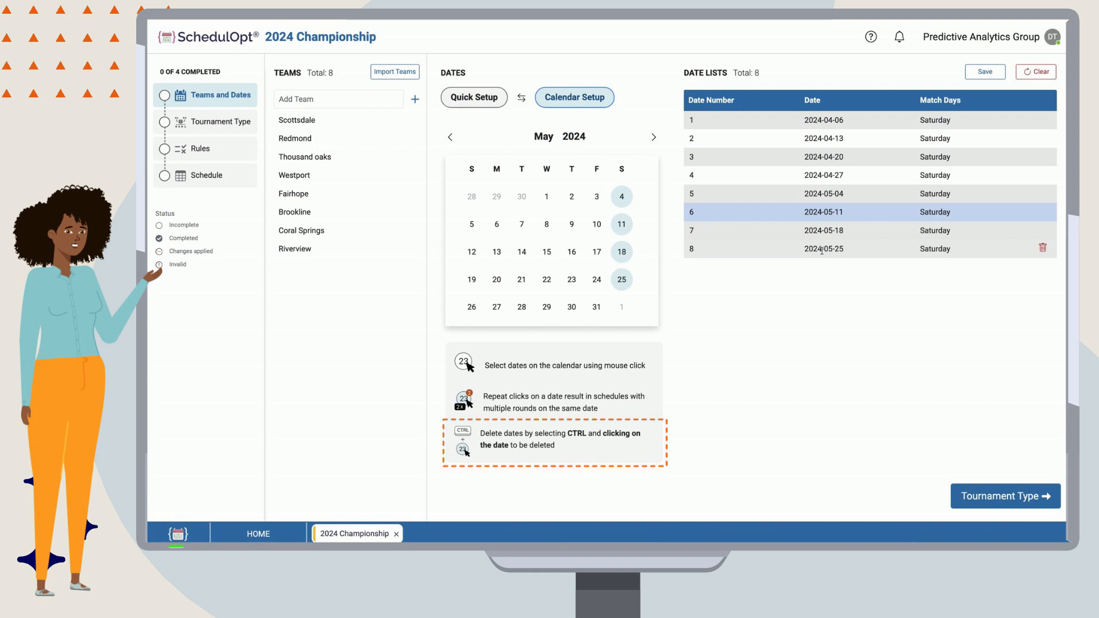
mouse_move(1044, 248)
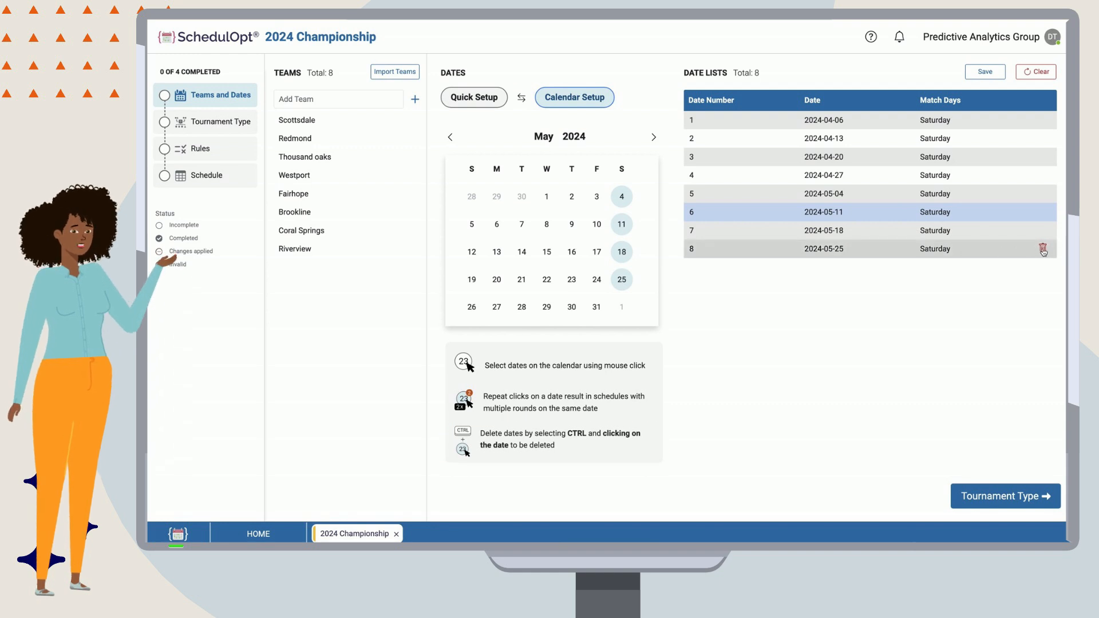
click(1044, 249)
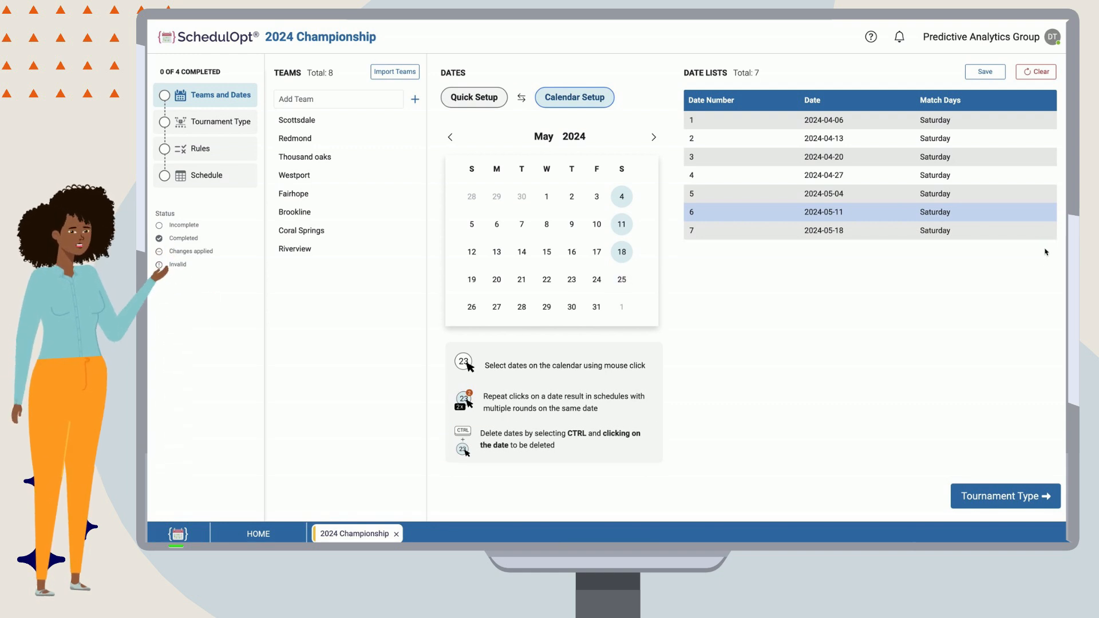
Save the teams and seven Saturday dates and move on to Tournament Type.
click(450, 136)
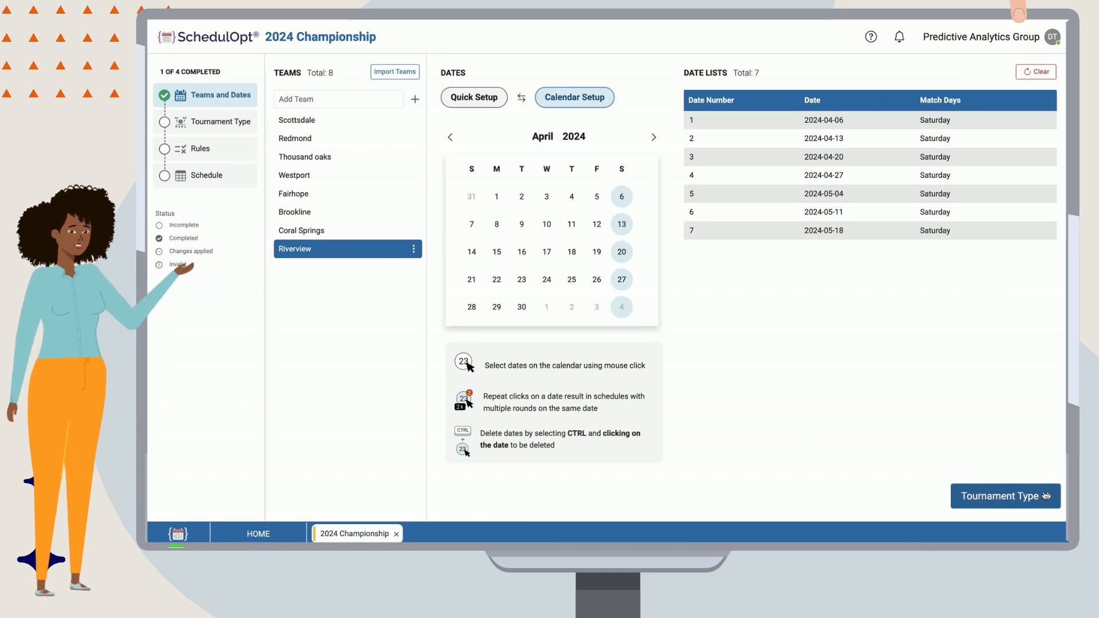
click(1005, 496)
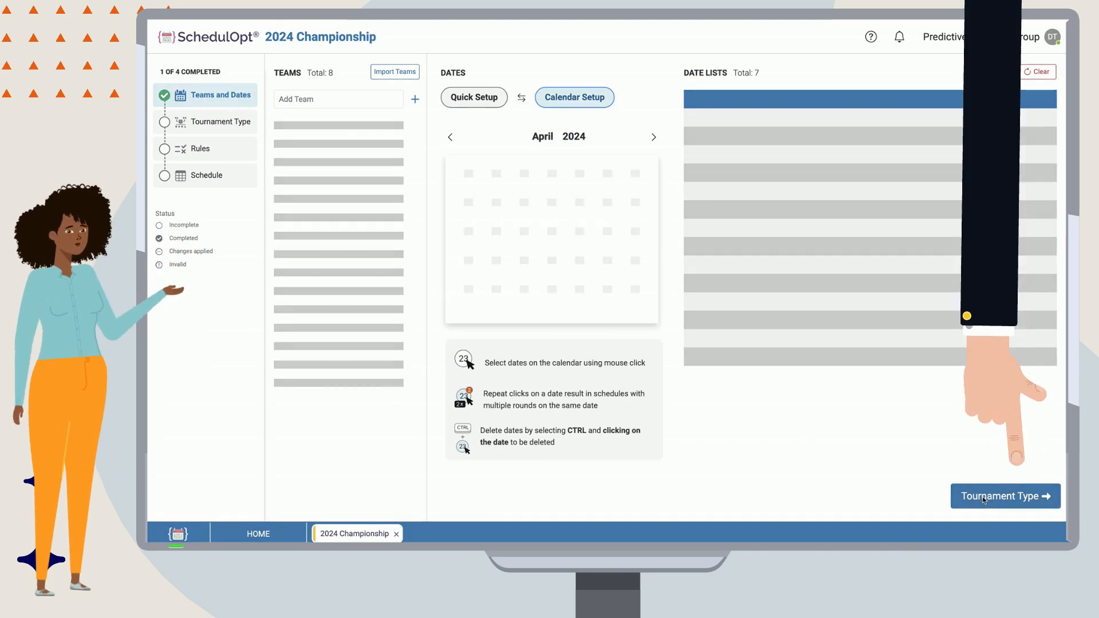
Set the tournament type to Round-Robin with each team playing every opponent 1 time.
click(1004, 496)
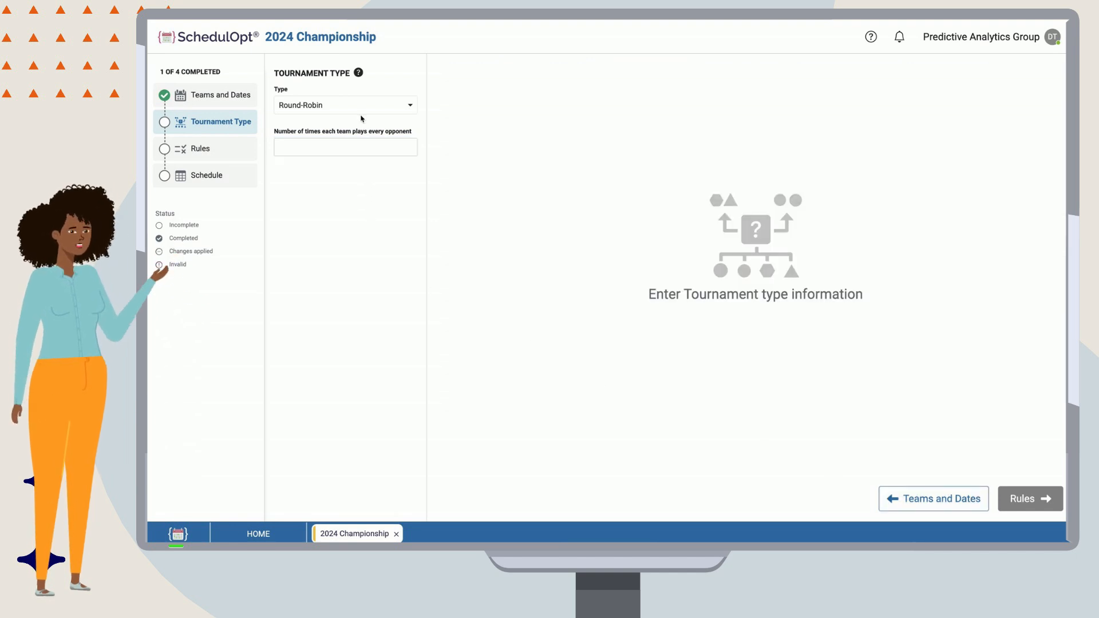
click(345, 105)
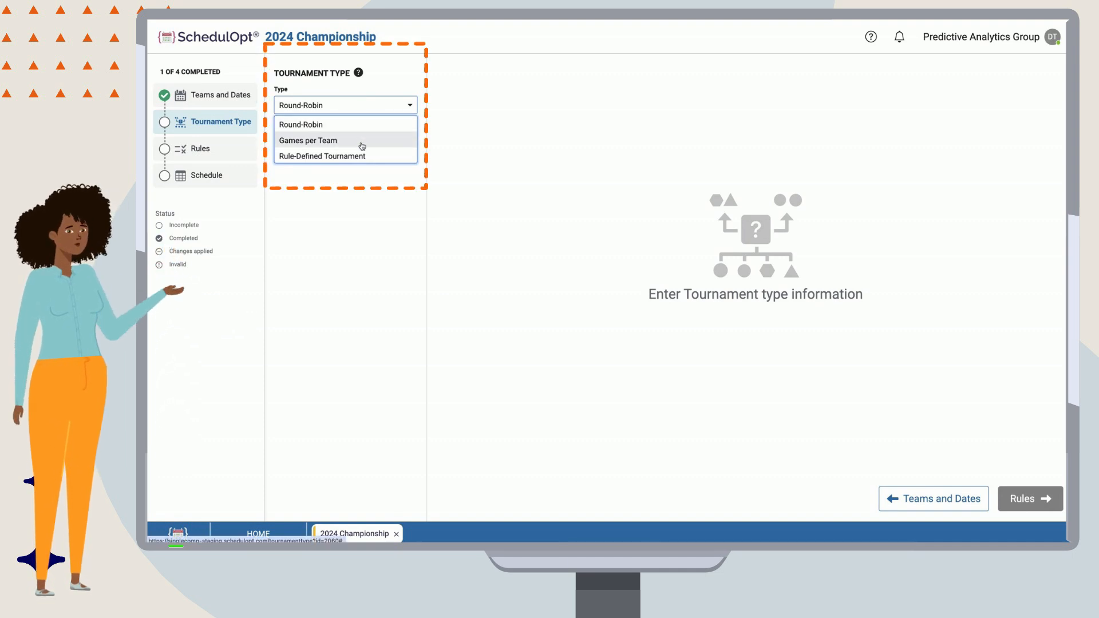
mouse_move(353, 124)
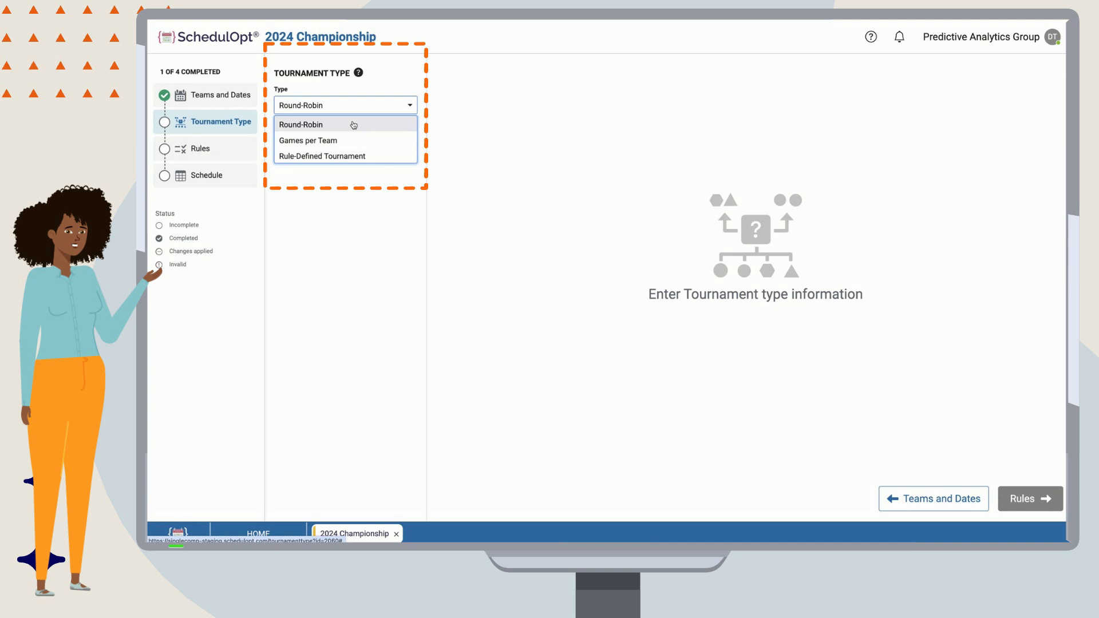
click(301, 124)
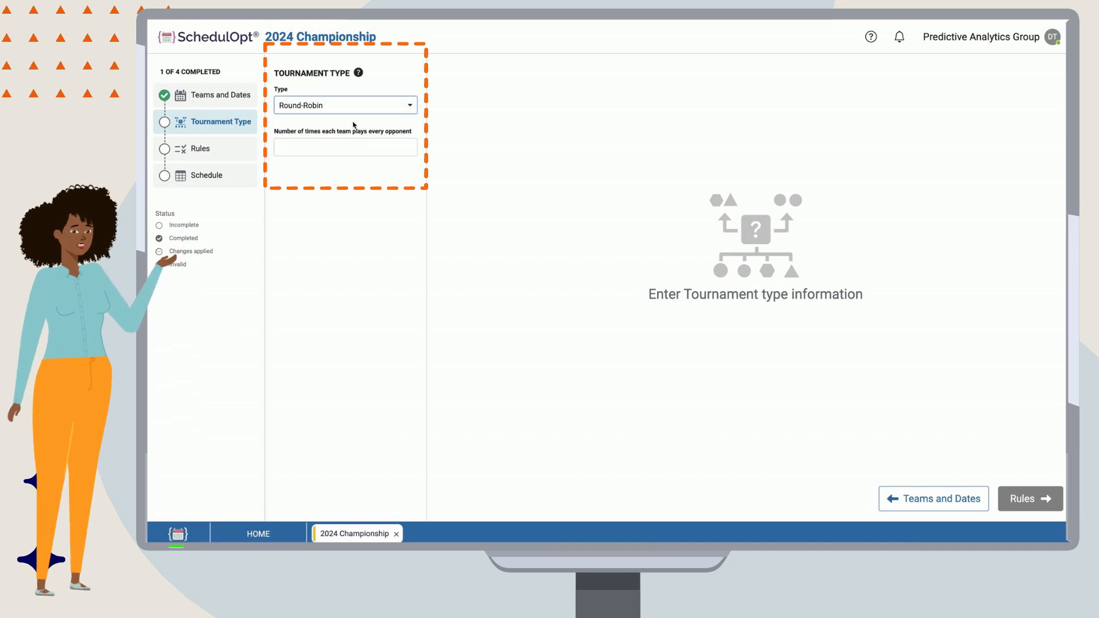
click(345, 148)
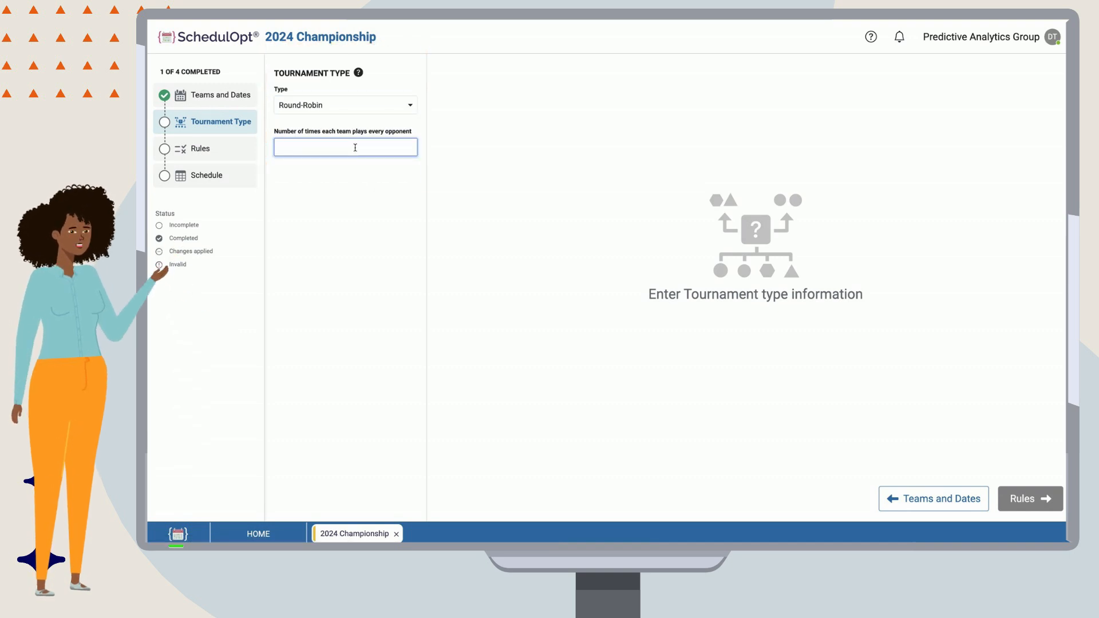
text(1)
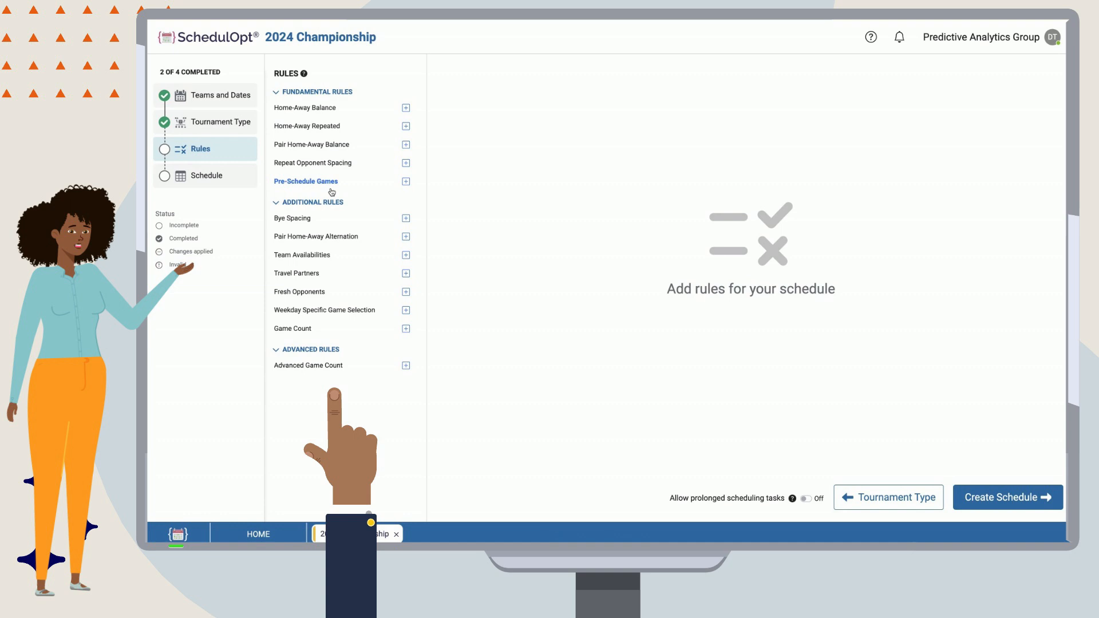
mouse_move(323, 137)
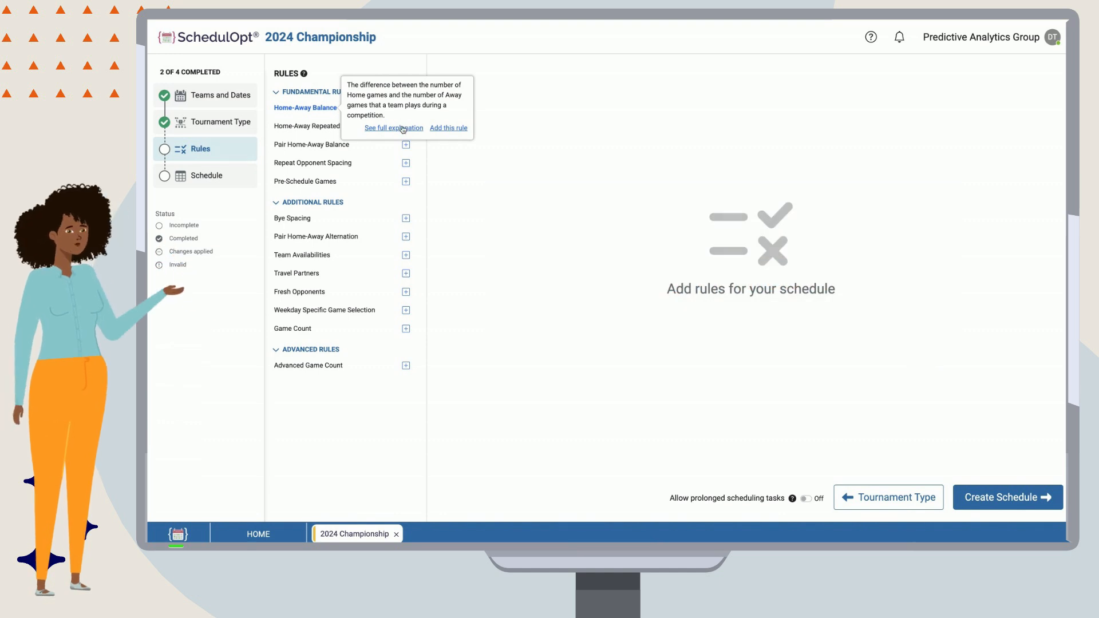
Read the Home-Away Balance explanation and close it to return to the rules list.
click(393, 127)
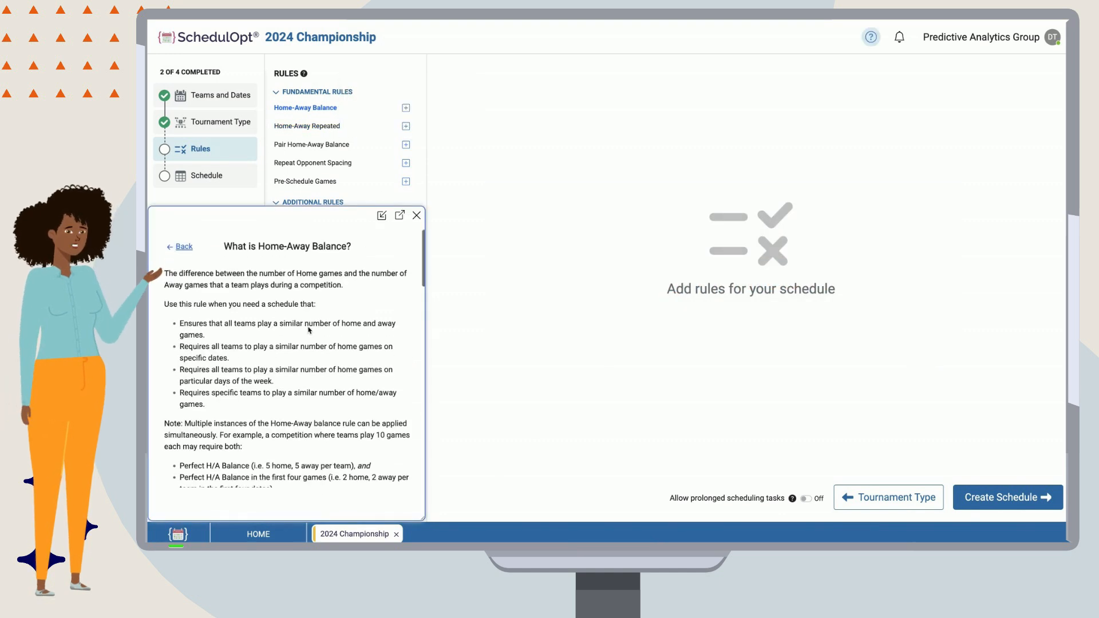
scroll(down, 3)
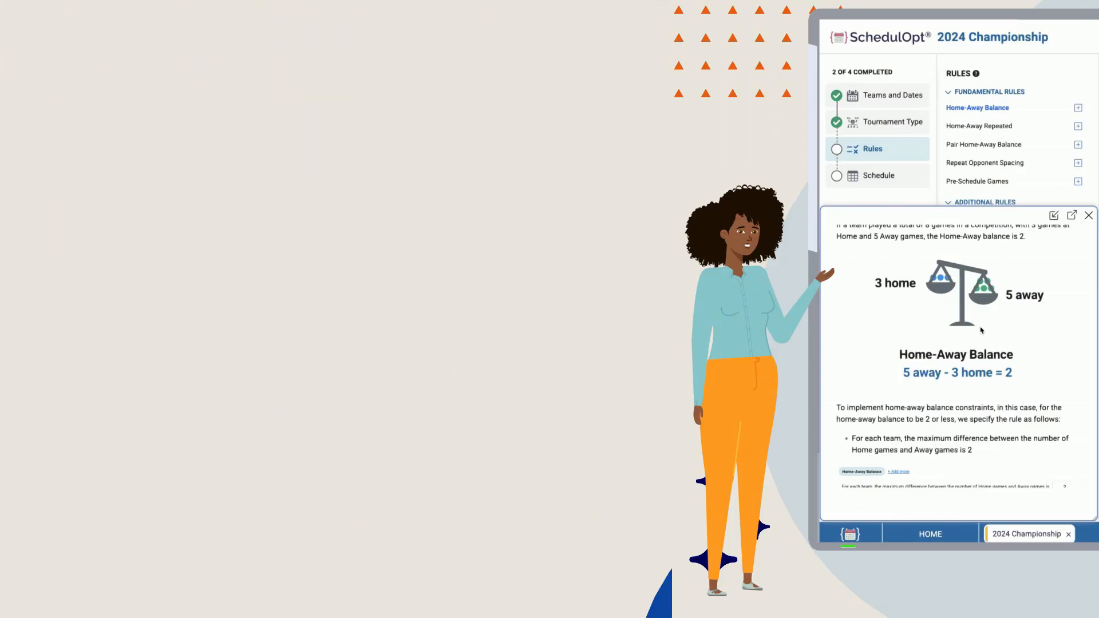
click(1087, 215)
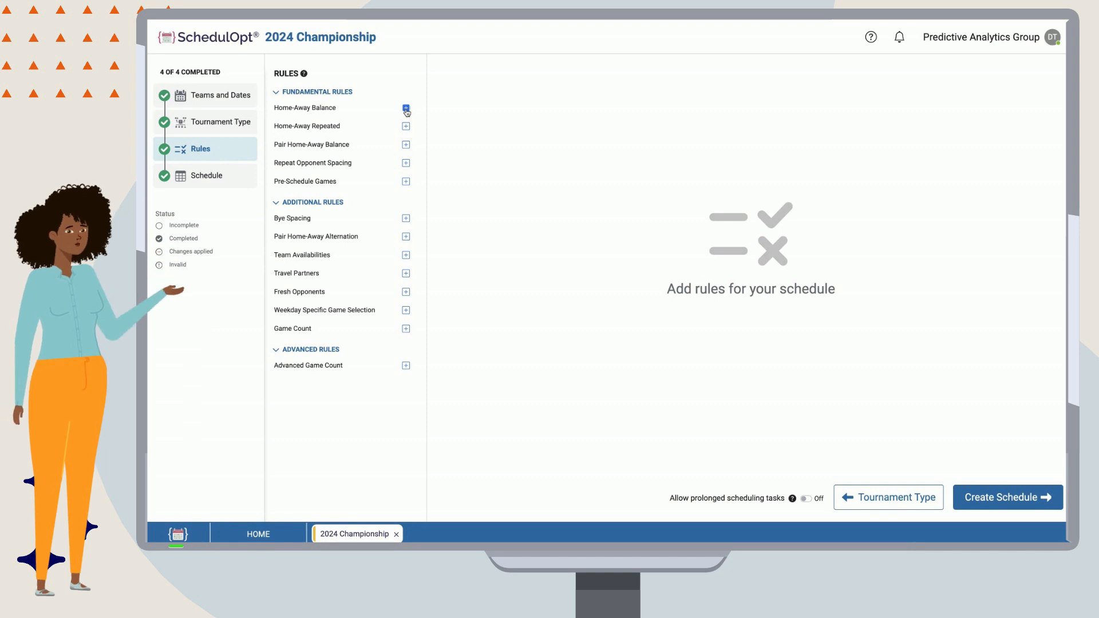
Add a Home-Away Balance rule for all teams, max difference 1, applied on all days.
click(405, 110)
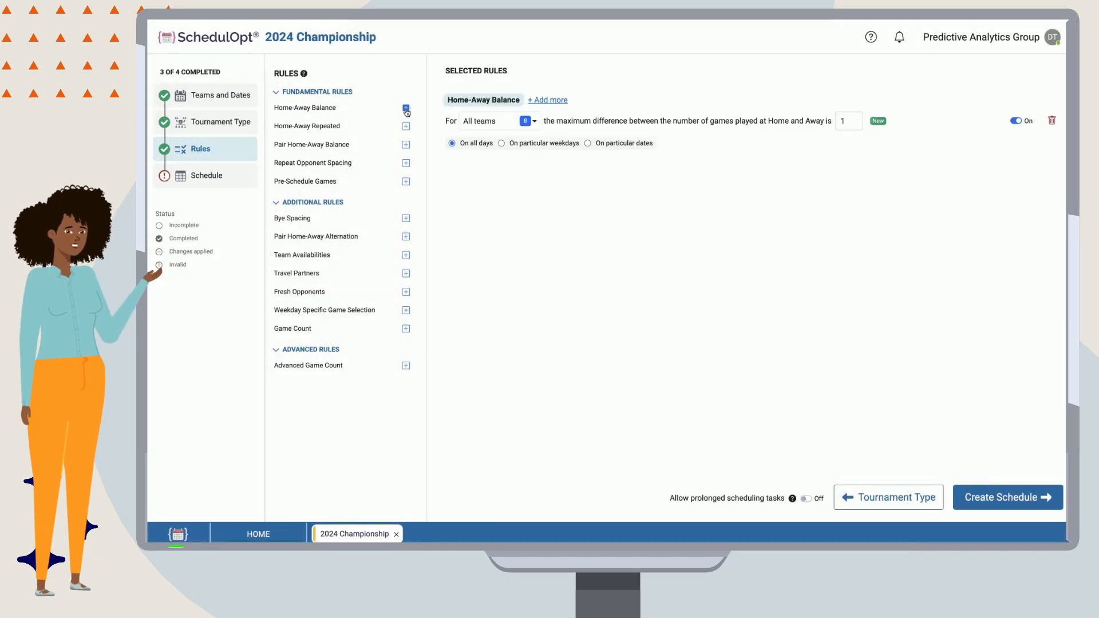
click(501, 143)
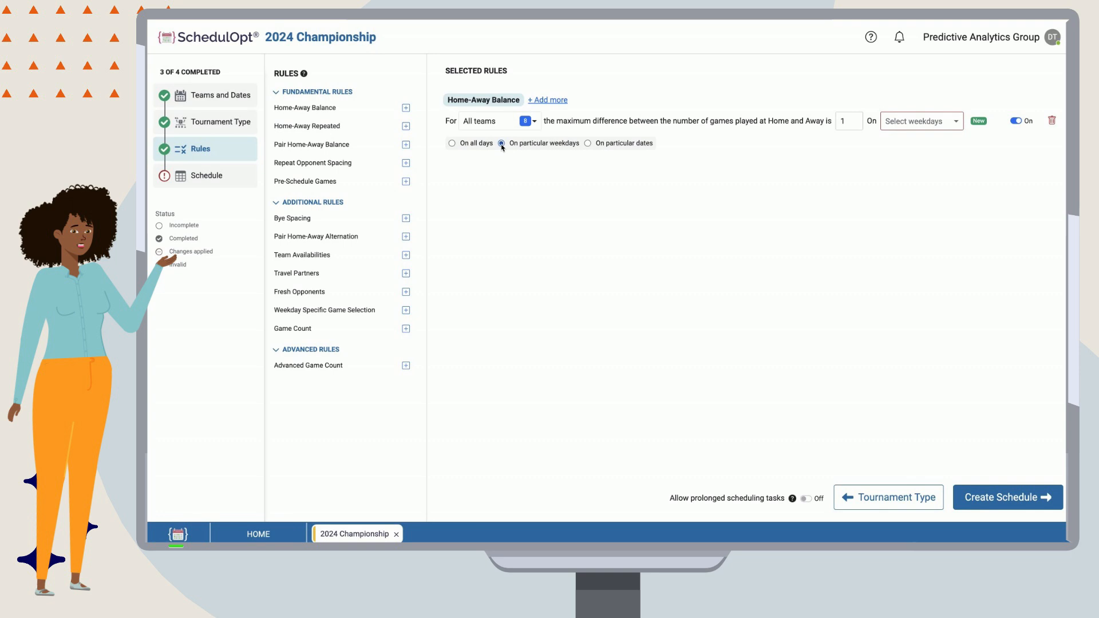
click(920, 121)
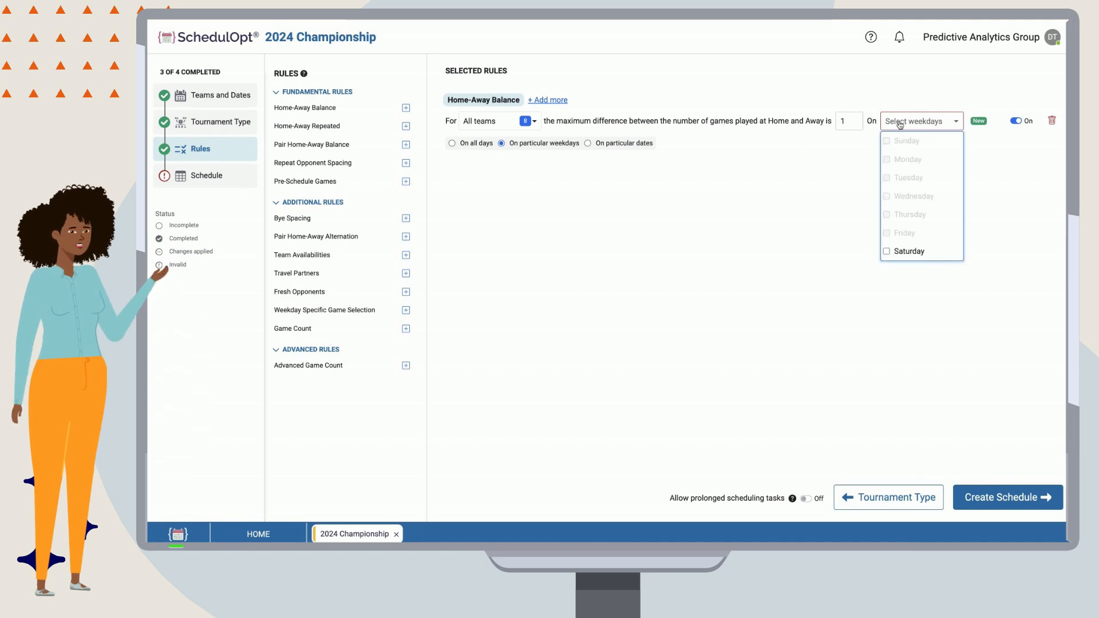
click(587, 143)
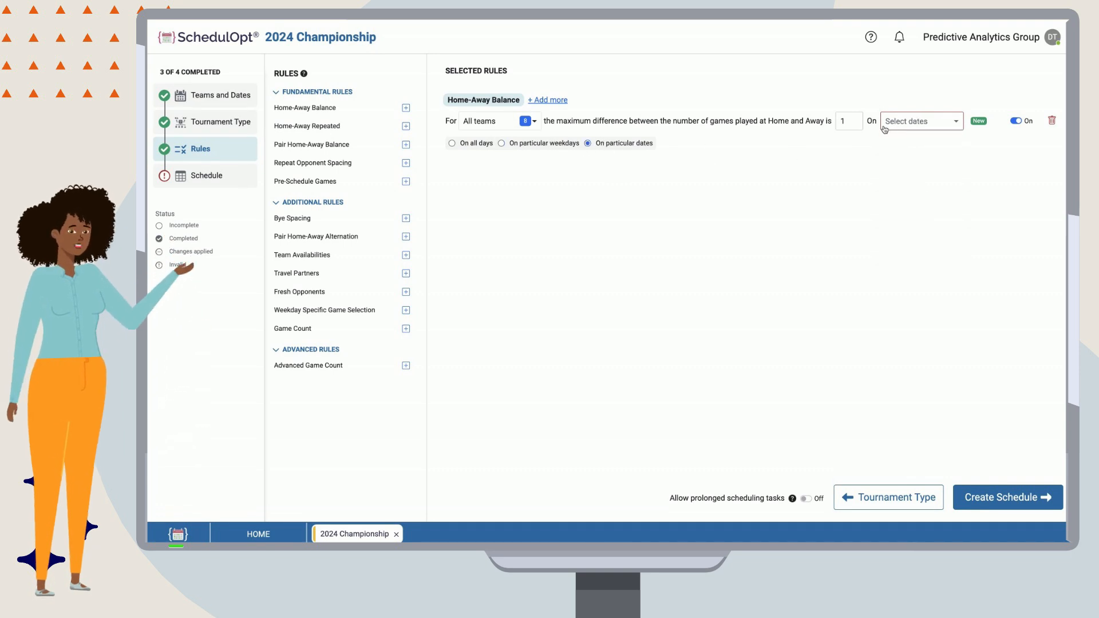
click(920, 120)
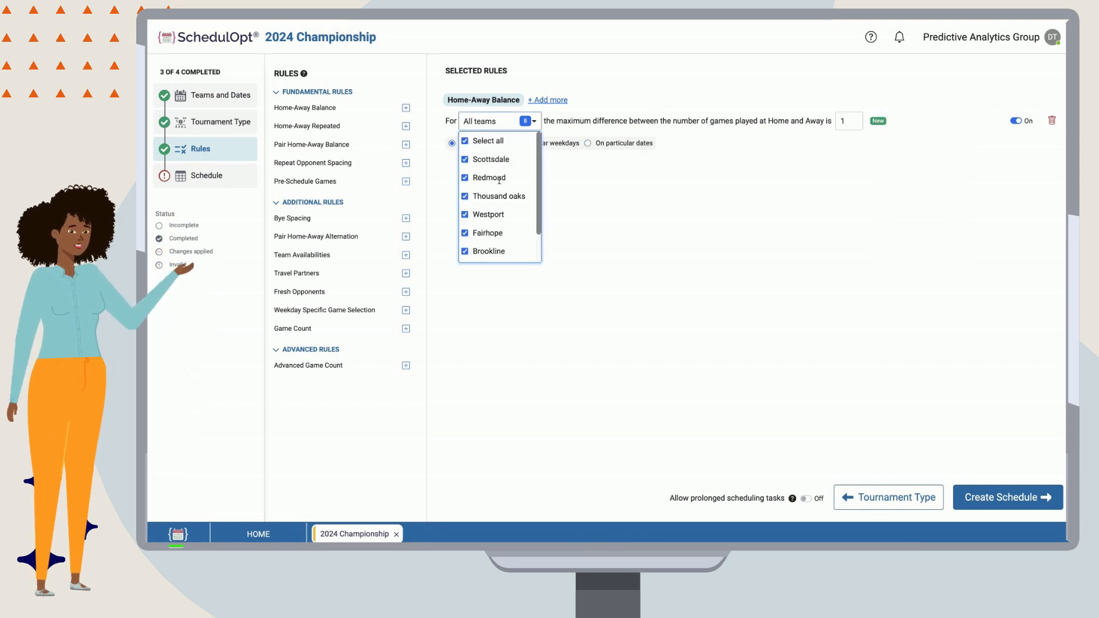
Confirm the covered-teams list and generate the 2024 Championship schedule.
scroll(down, 3)
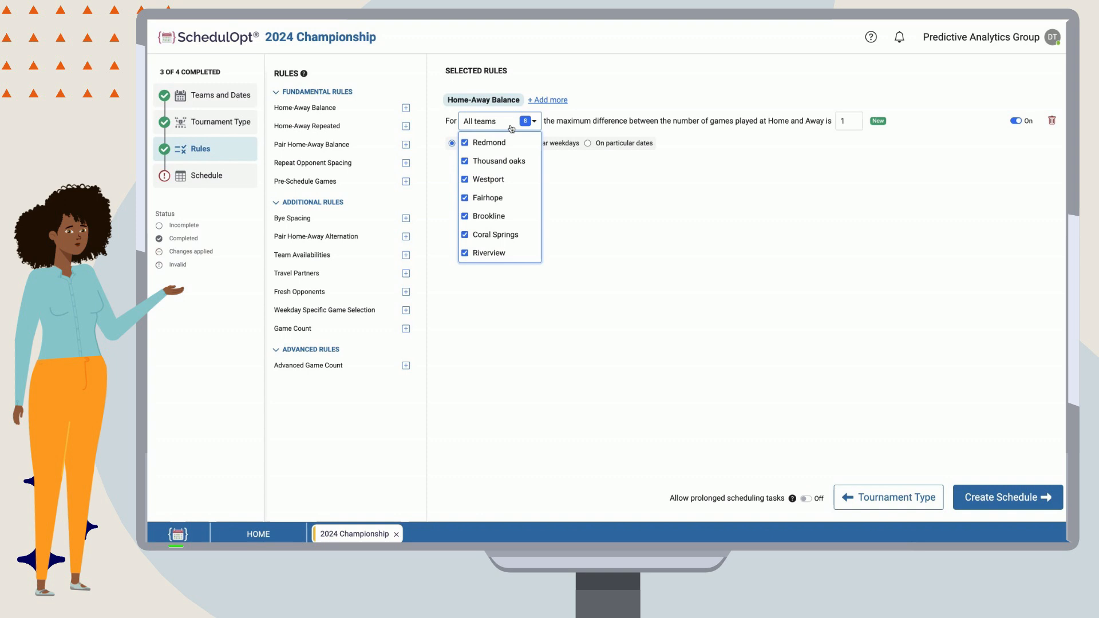
click(683, 281)
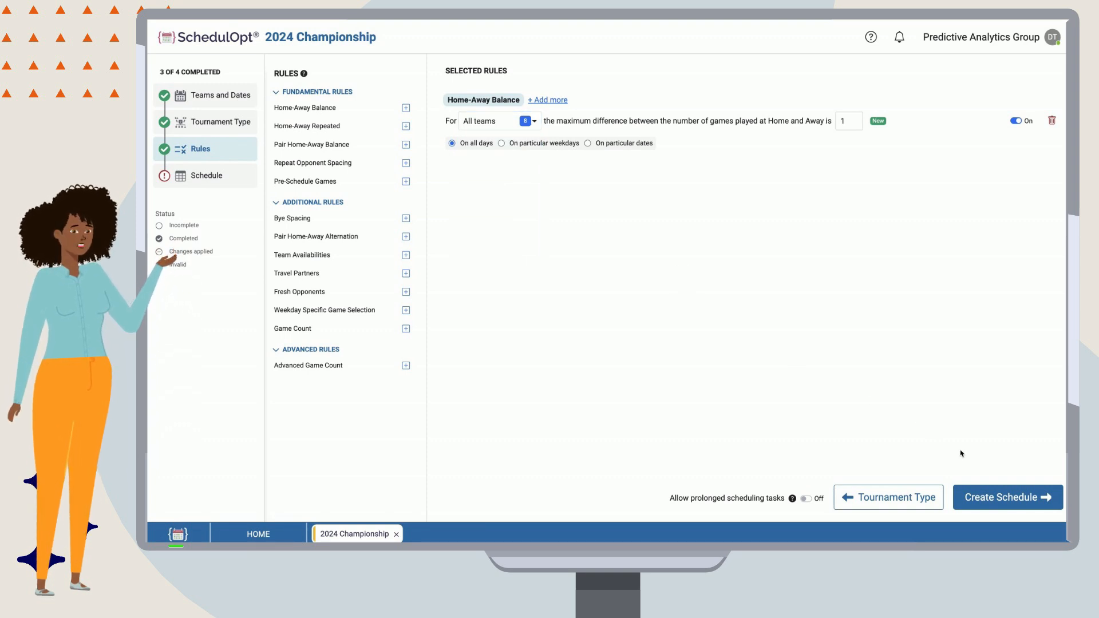
click(1008, 497)
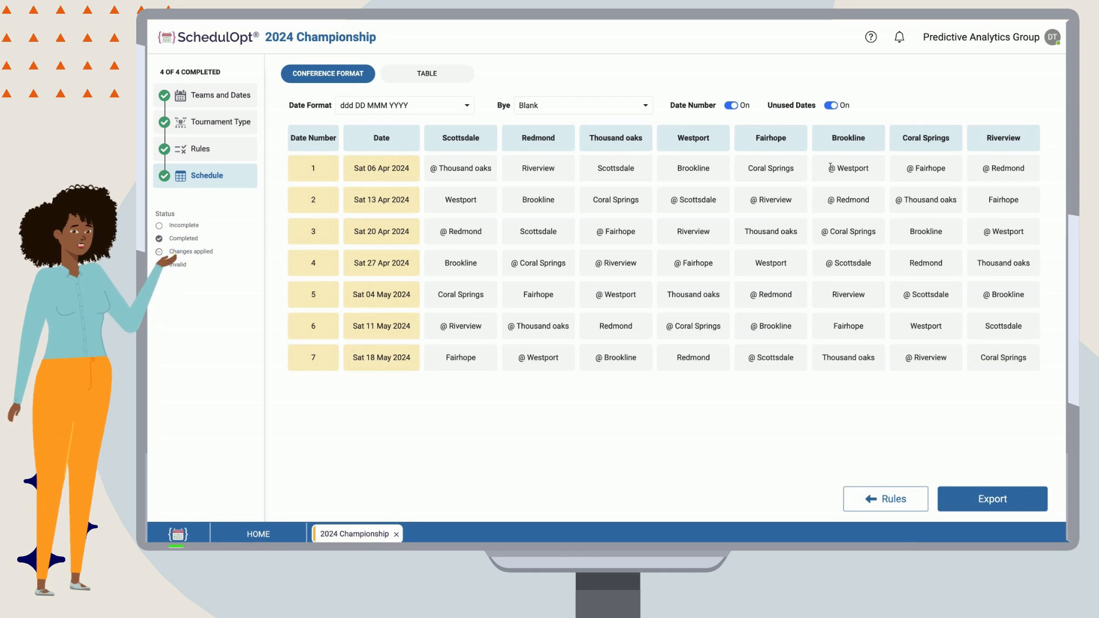
Review the generated Conference Format table and return to editing the rules.
click(848, 199)
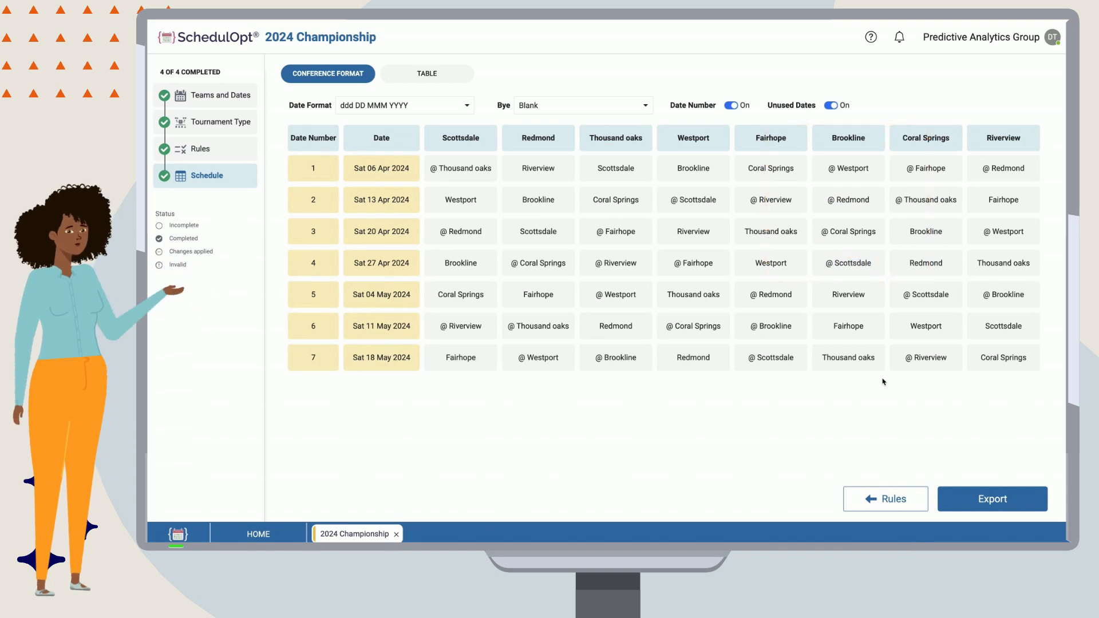
click(885, 498)
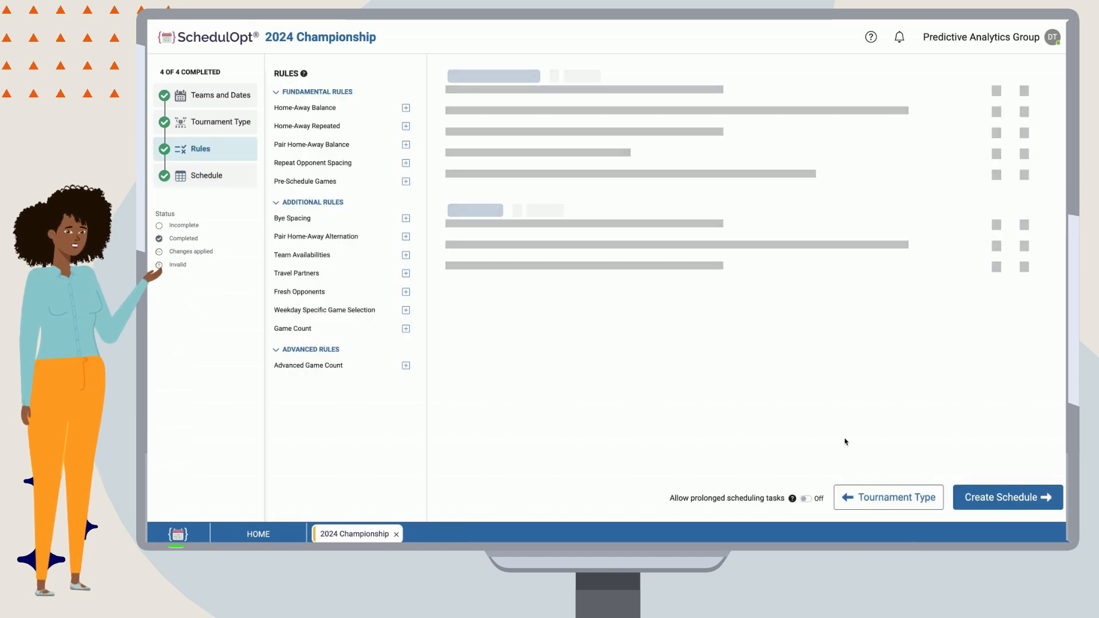
Add a Home-Away Repeated rule limiting teams to 2 home games in a row.
click(304, 108)
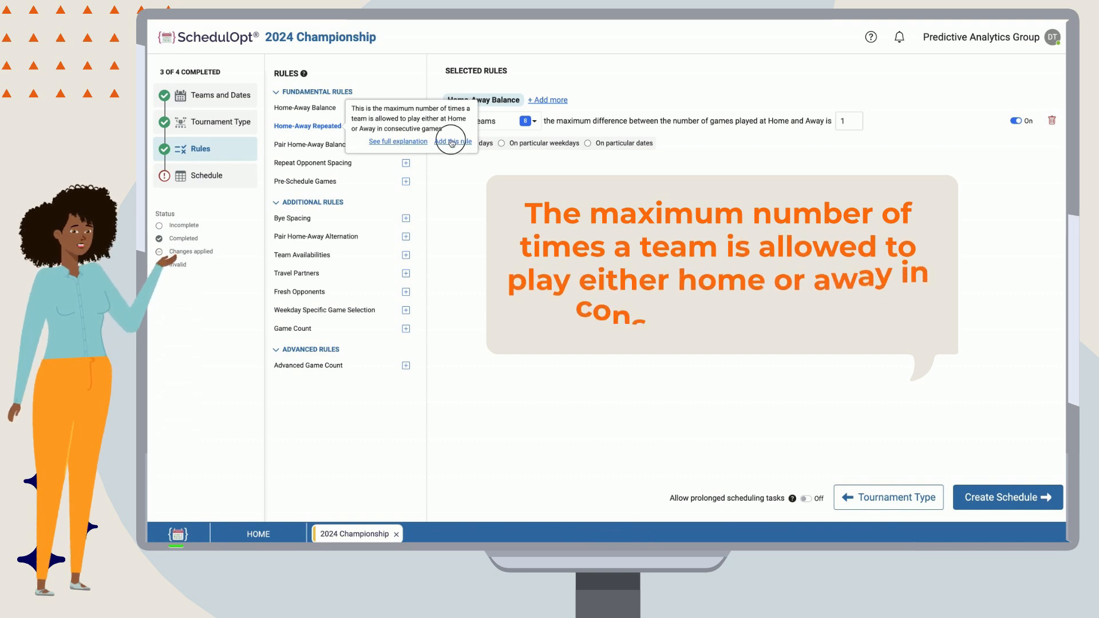
click(453, 142)
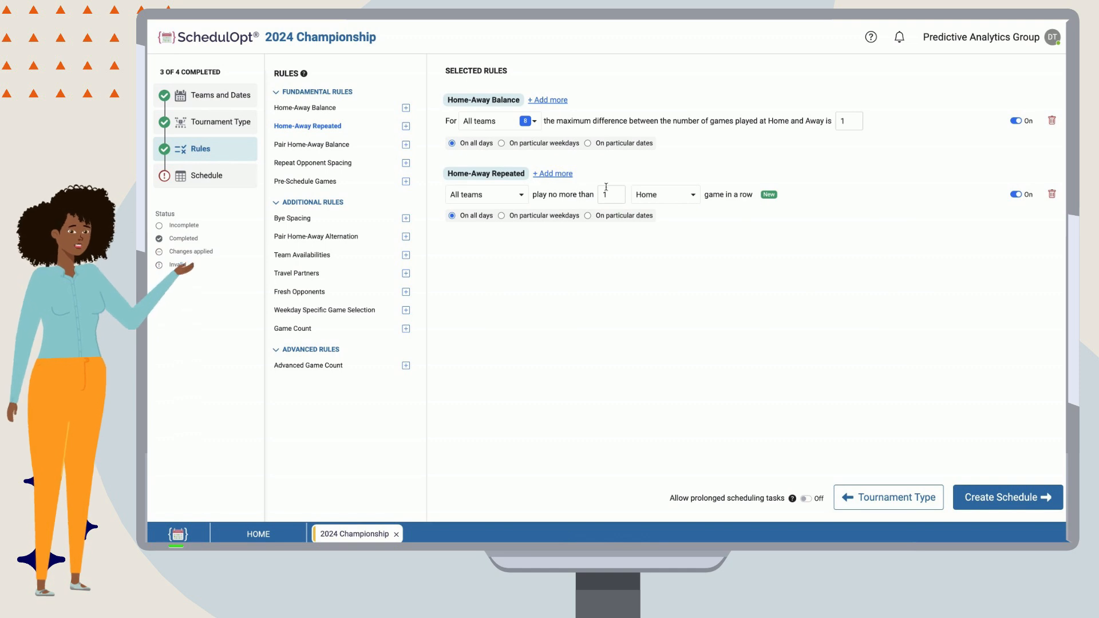
click(610, 195)
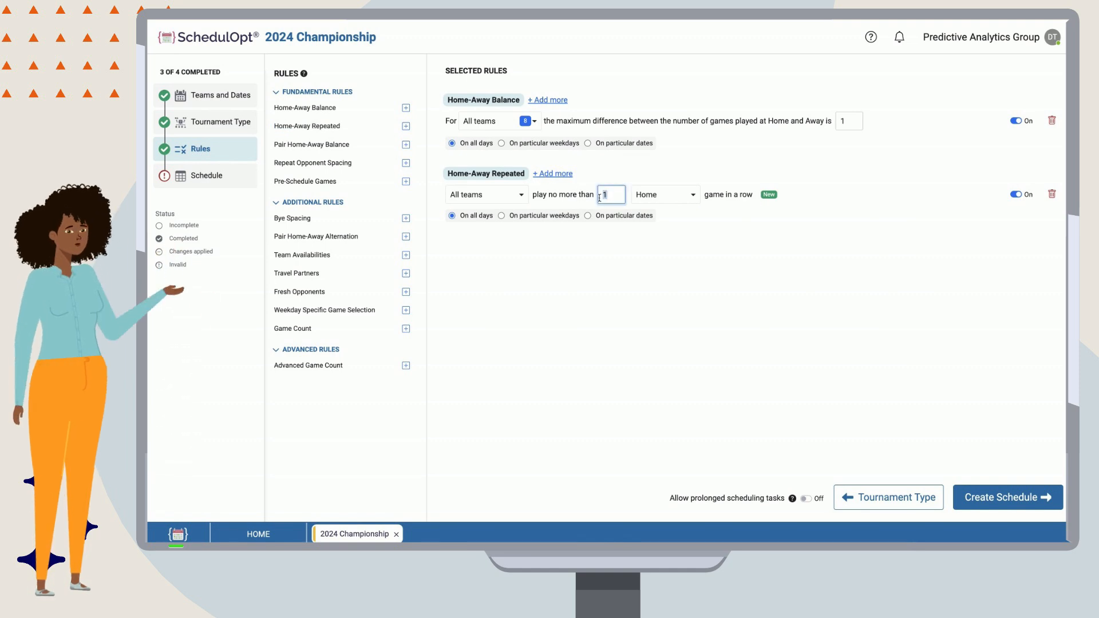
click(663, 194)
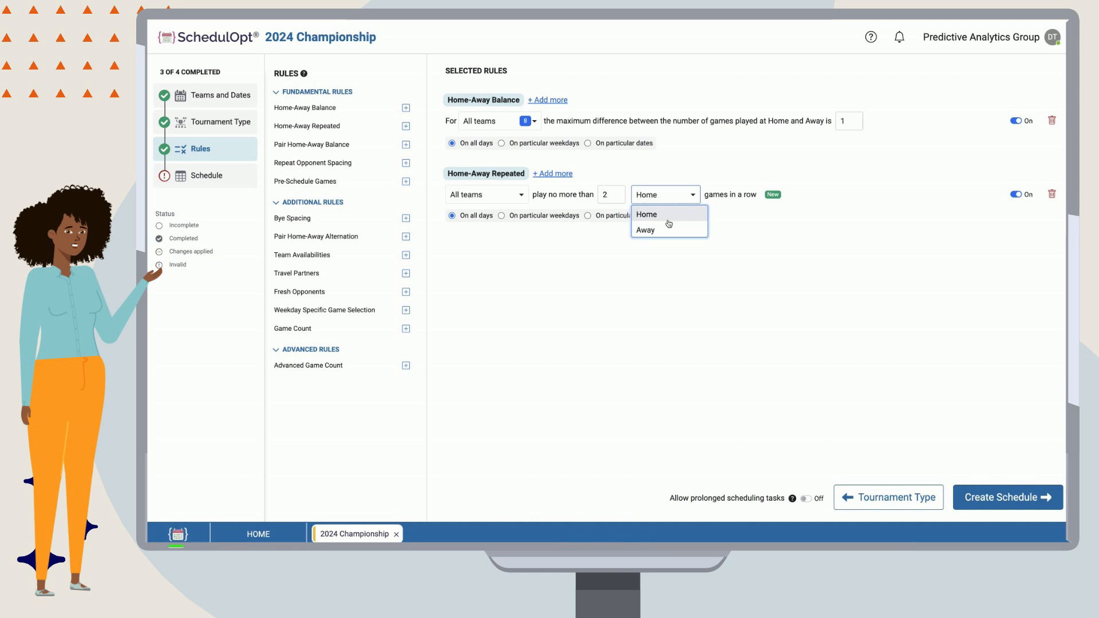
click(646, 214)
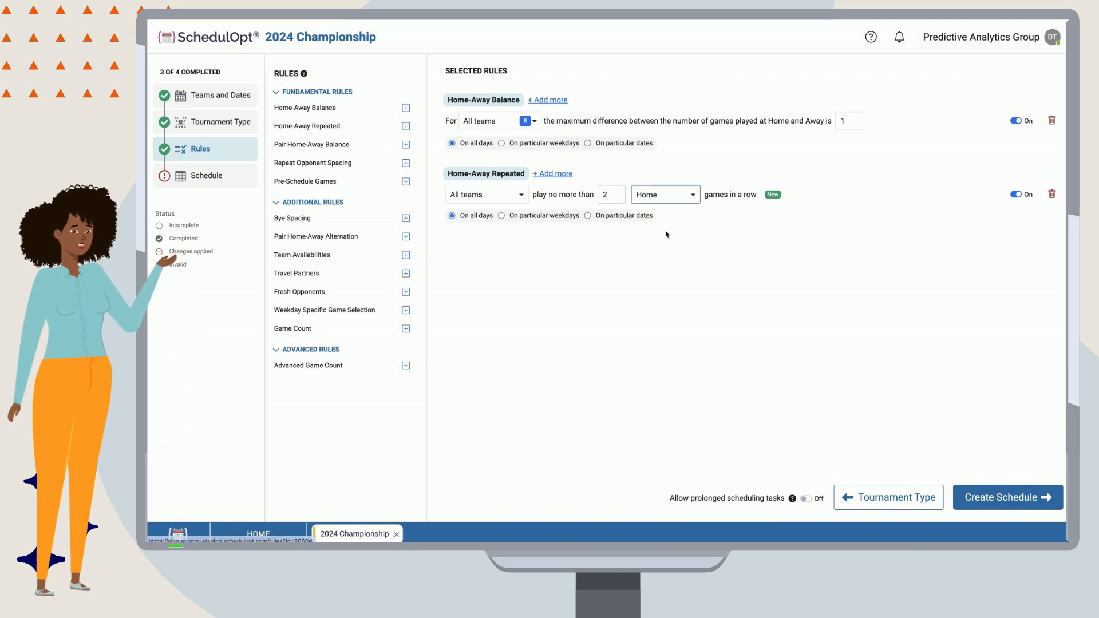
Add a second condition limiting 2 away games in a row, then proceed to generate.
click(663, 194)
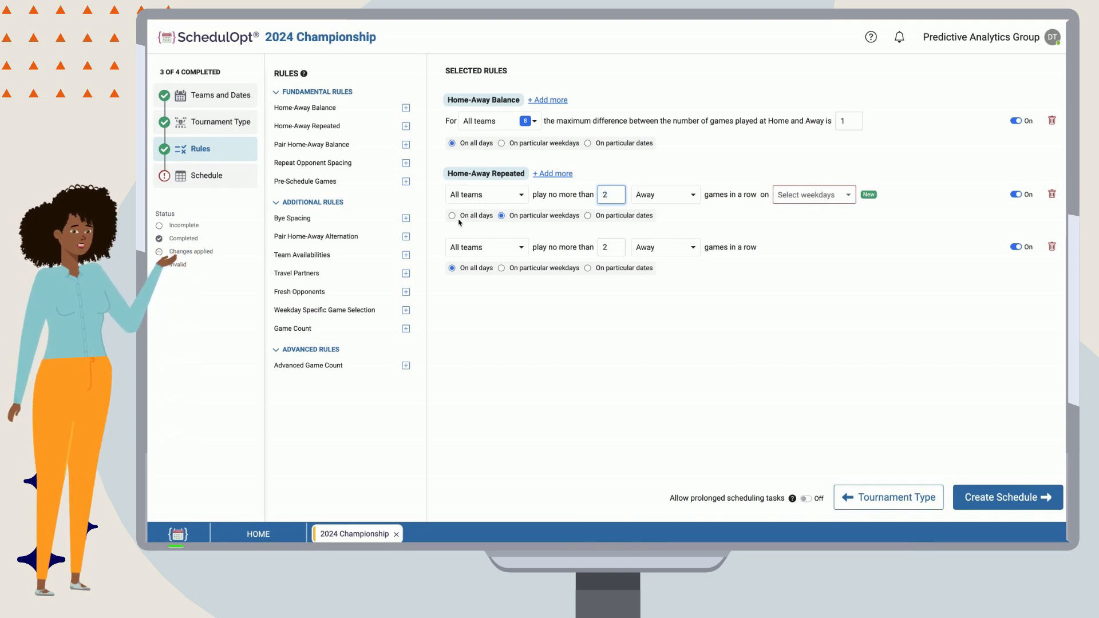
click(662, 194)
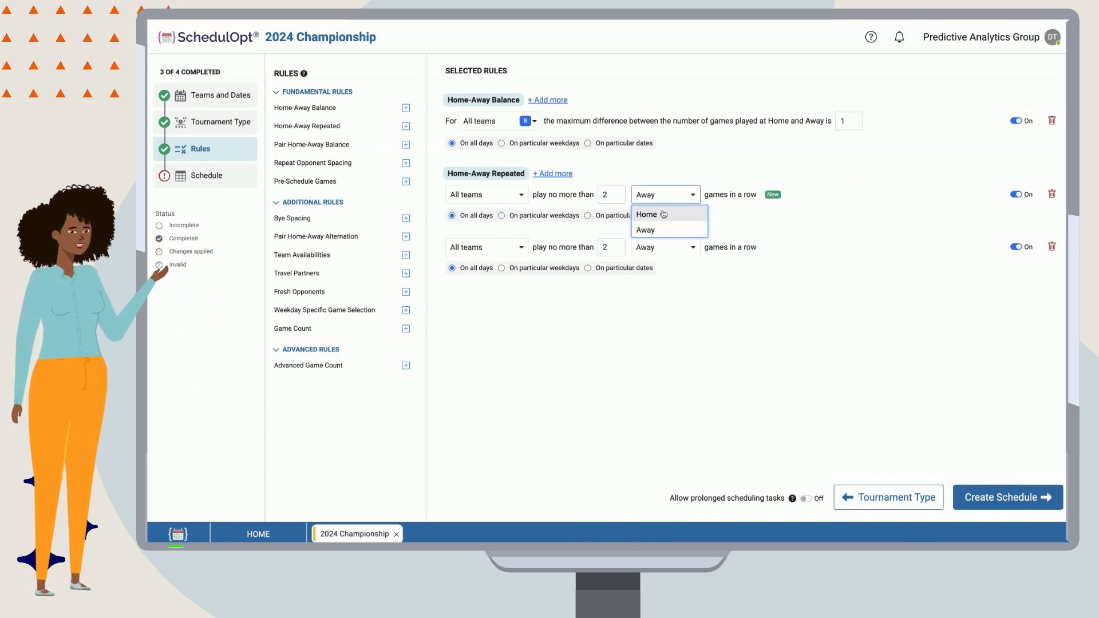
click(646, 214)
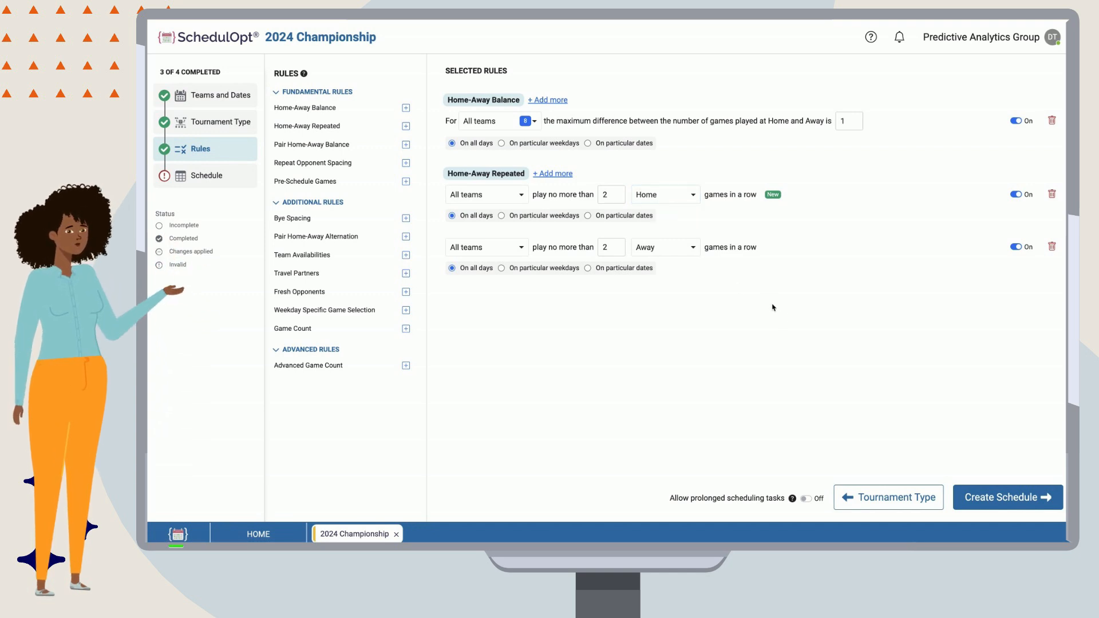
click(1007, 497)
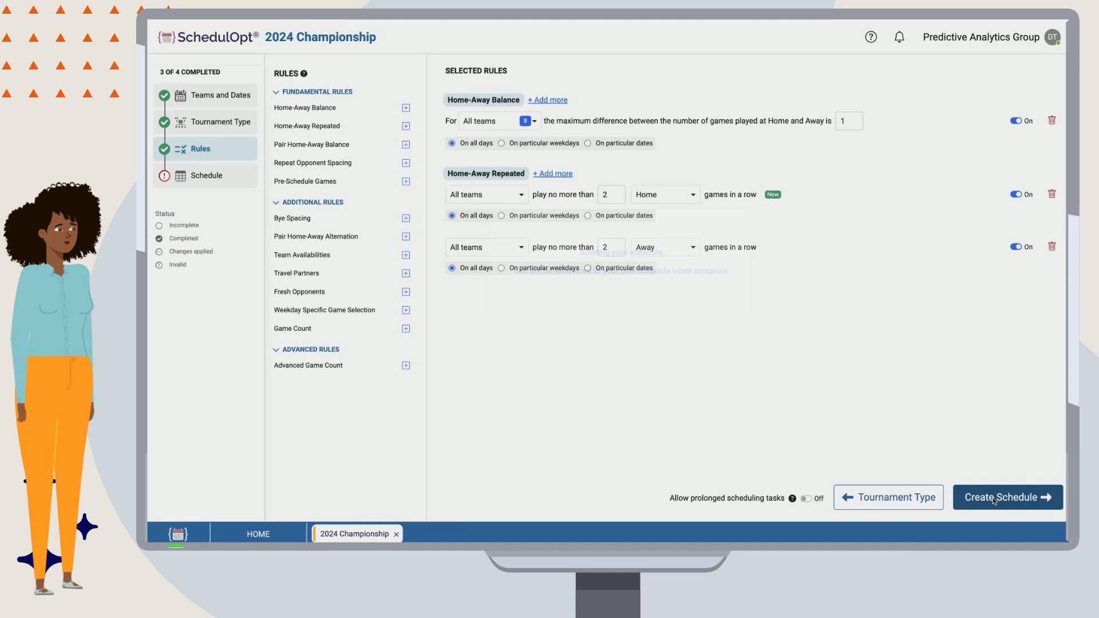
Regenerate the seven-week schedule under the new limits, review it, and return to Rules.
click(1006, 497)
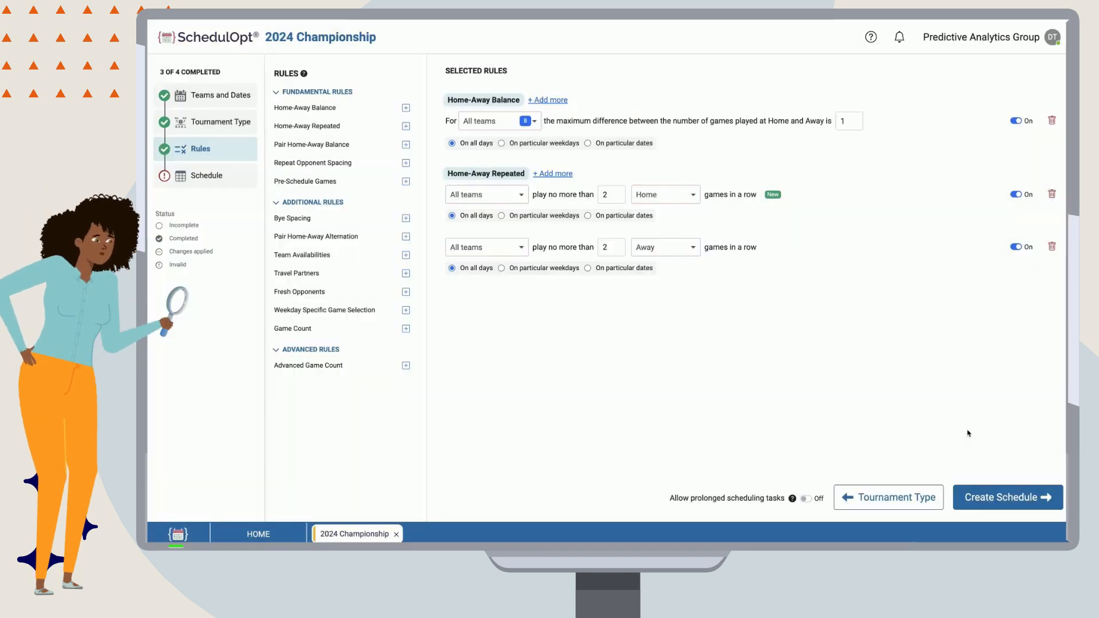
click(1006, 496)
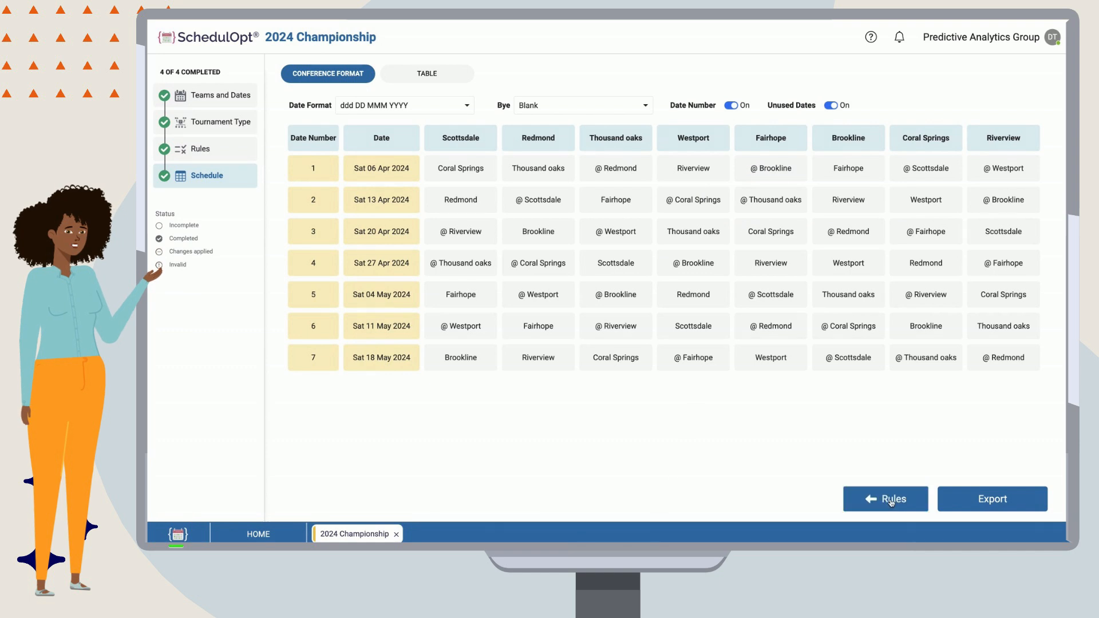
click(885, 498)
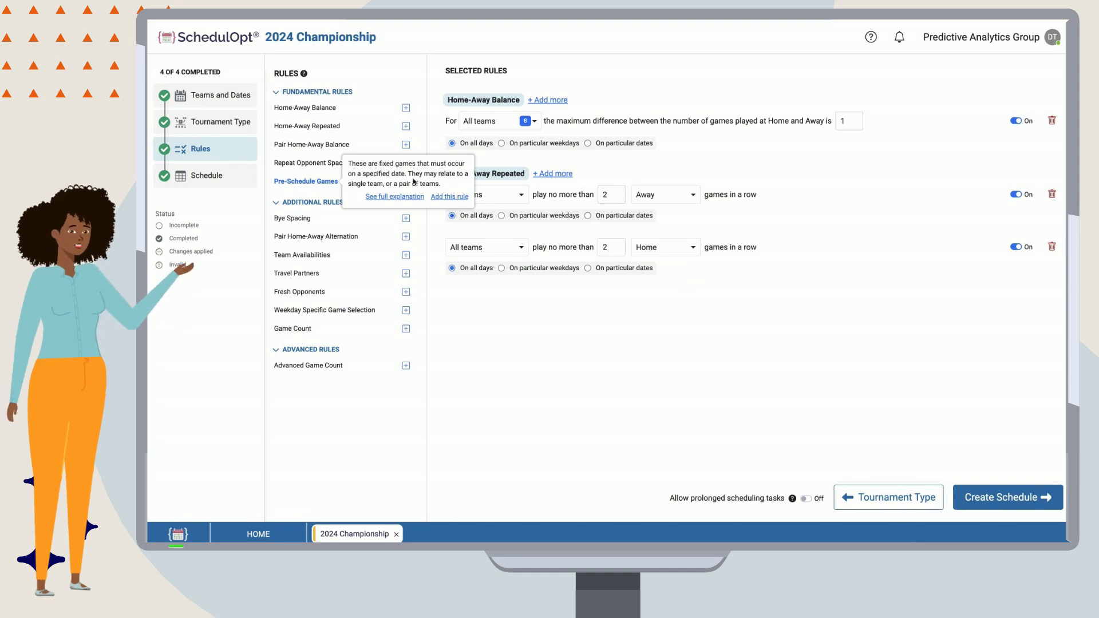
Pre-schedule Fairhope at home against Brookline, regenerating the schedule with that matchup on 6 April.
click(448, 196)
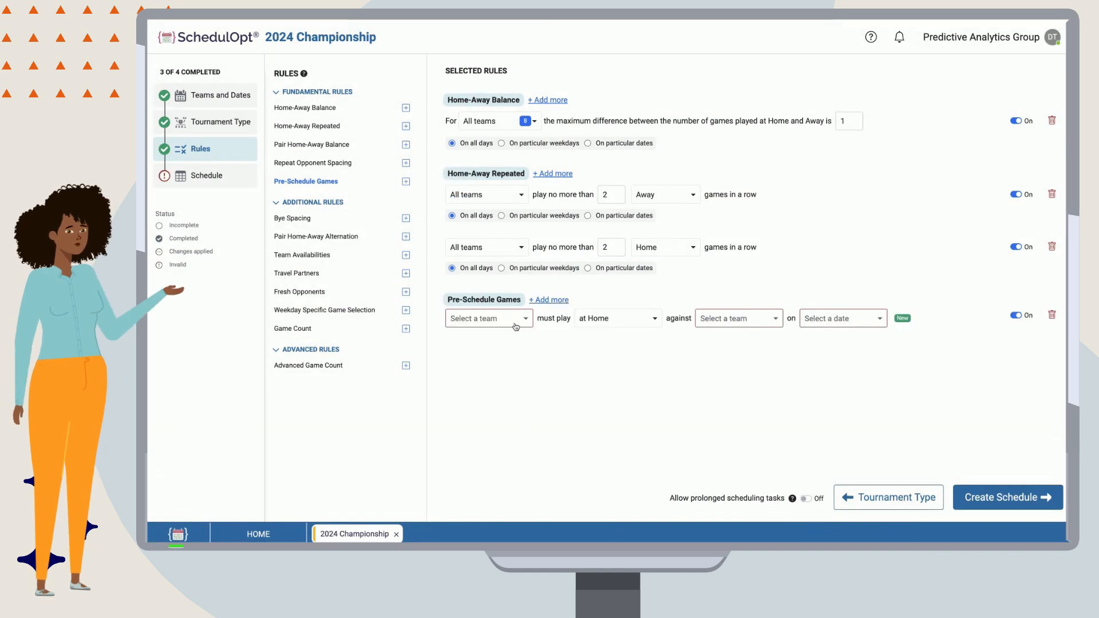
click(488, 317)
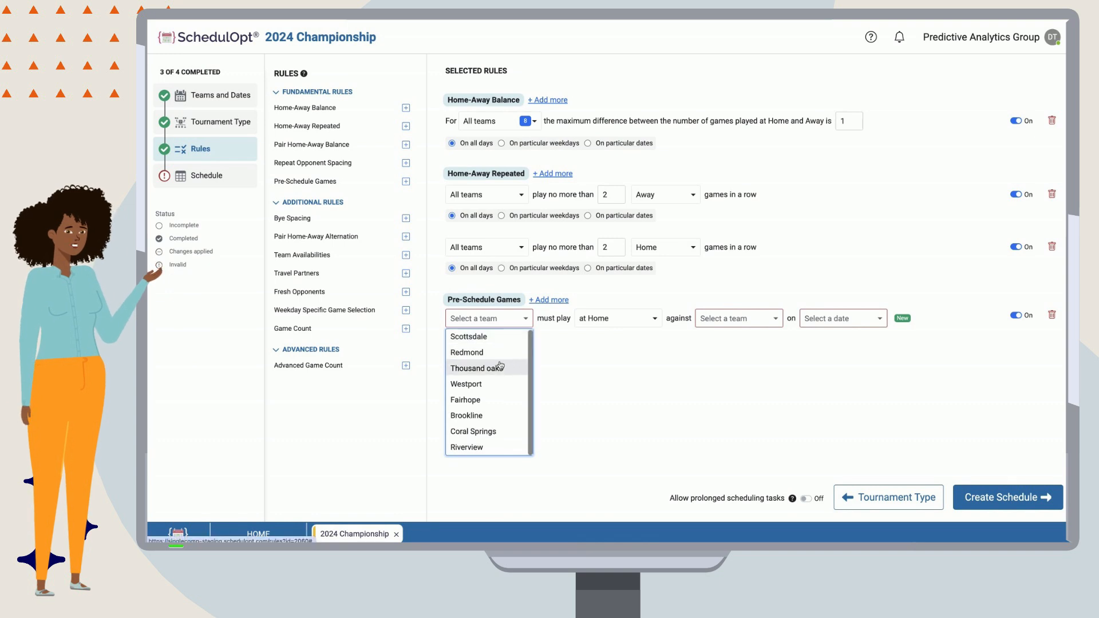
click(465, 399)
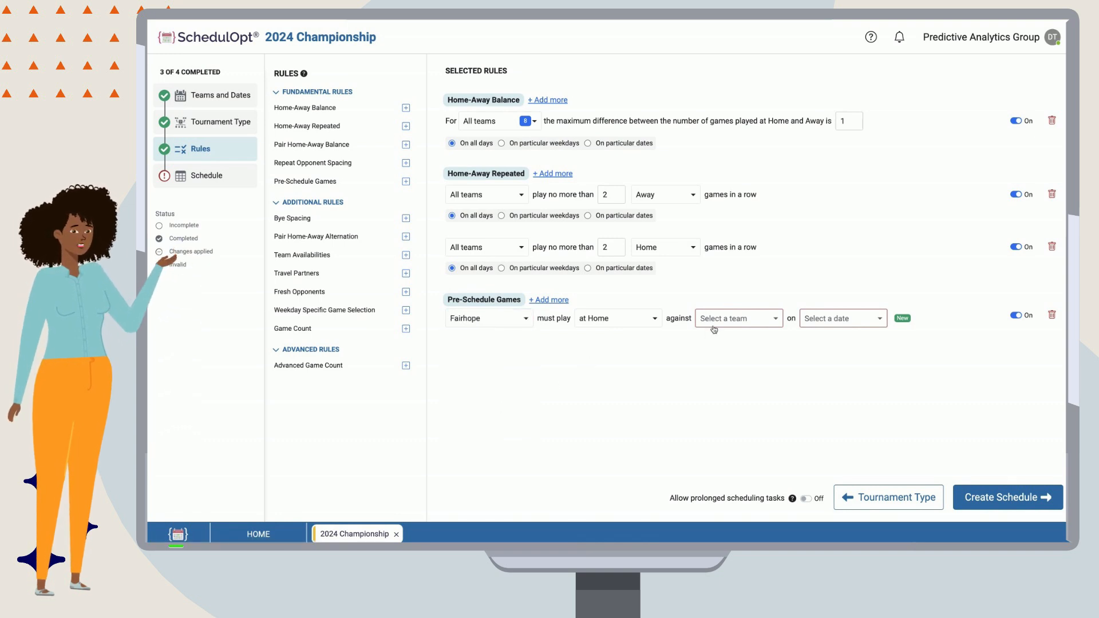
click(735, 319)
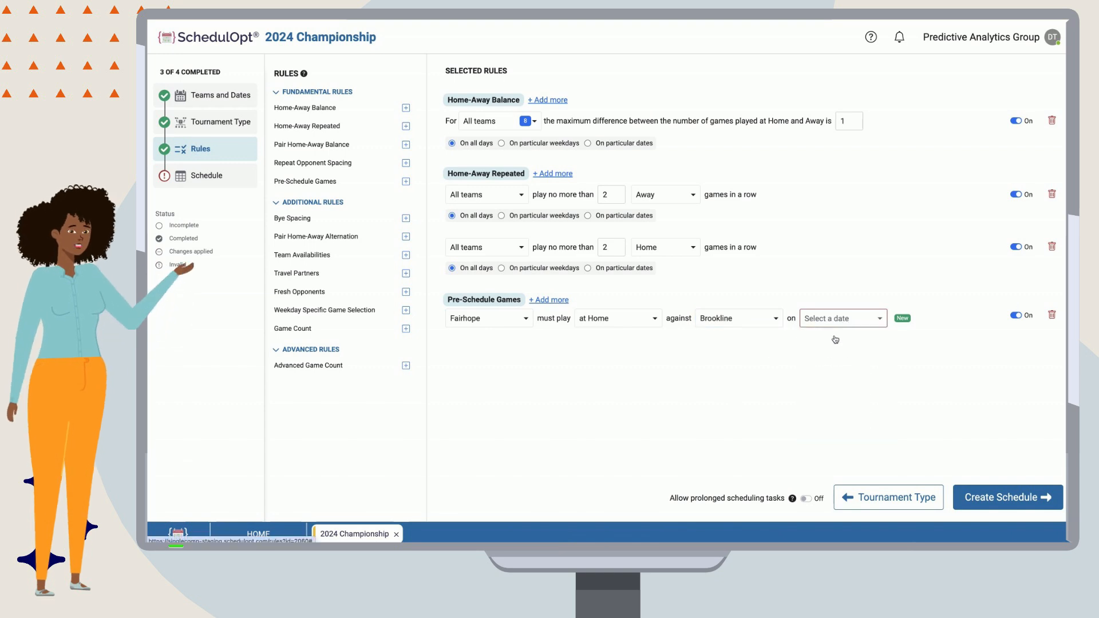
click(1007, 497)
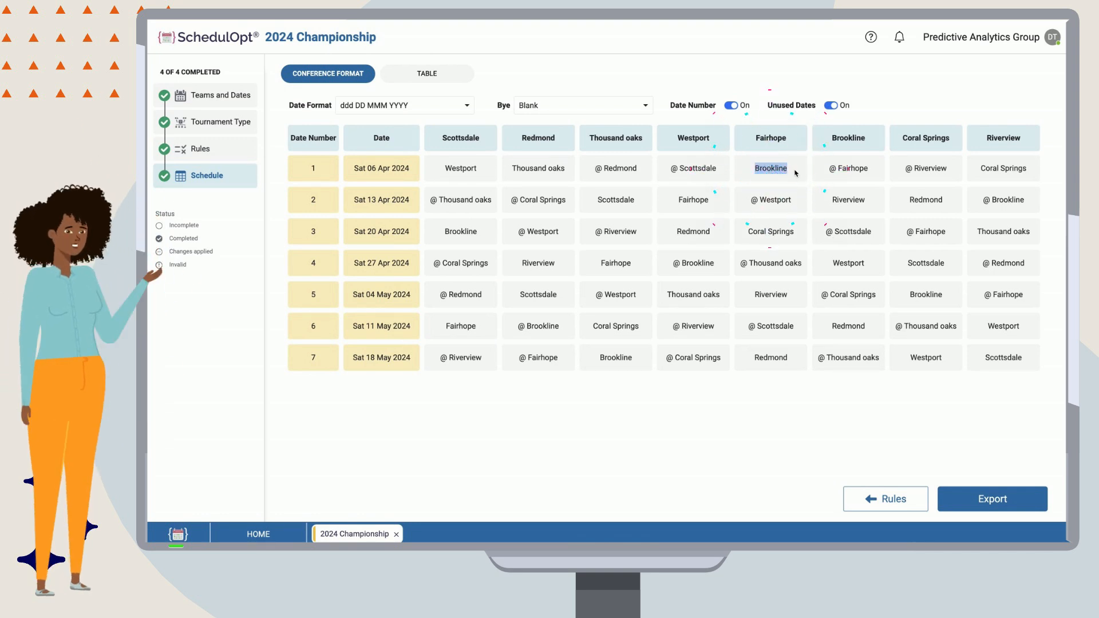
mouse_move(853, 386)
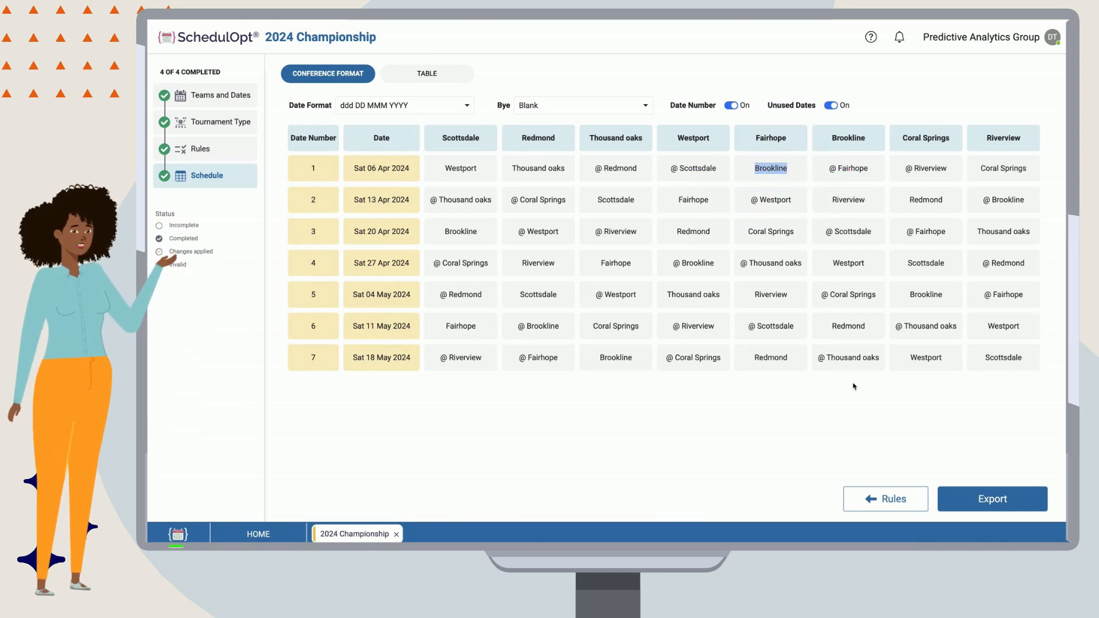